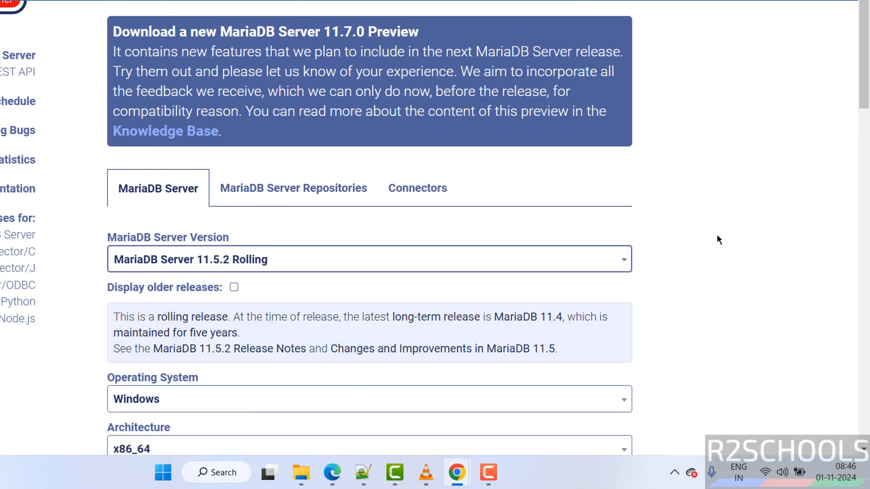
Download the MariaDB 11.5.2 Windows MSI installer and launch it.
scroll(down, 3)
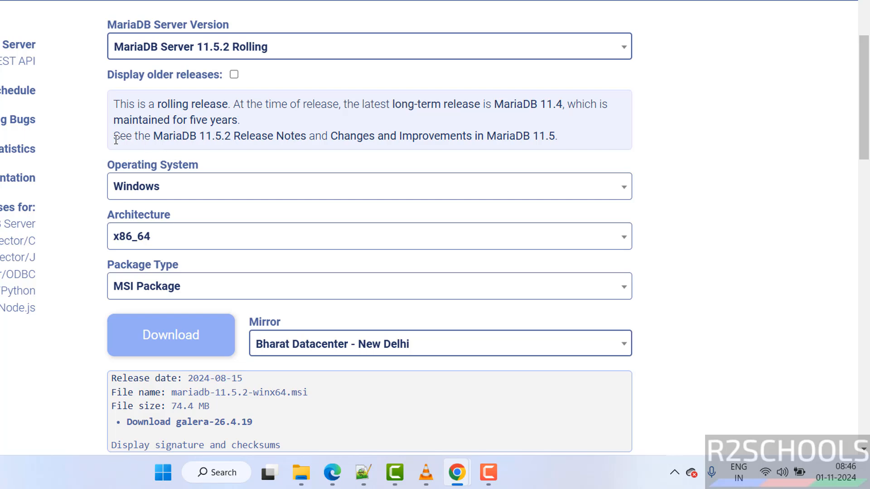
click(171, 334)
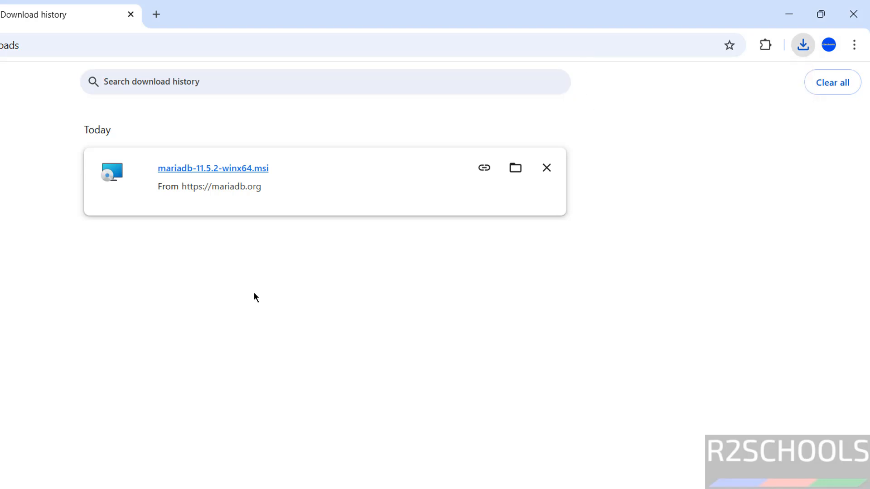
mouse_move(232, 177)
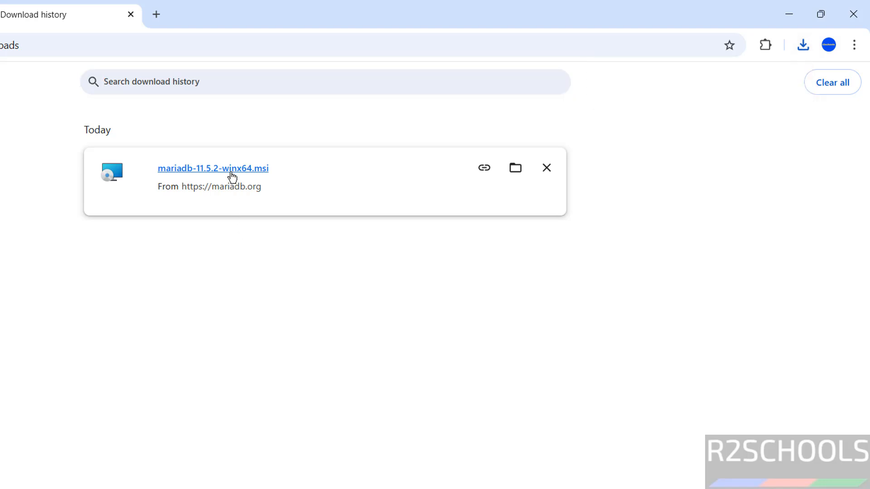
click(212, 169)
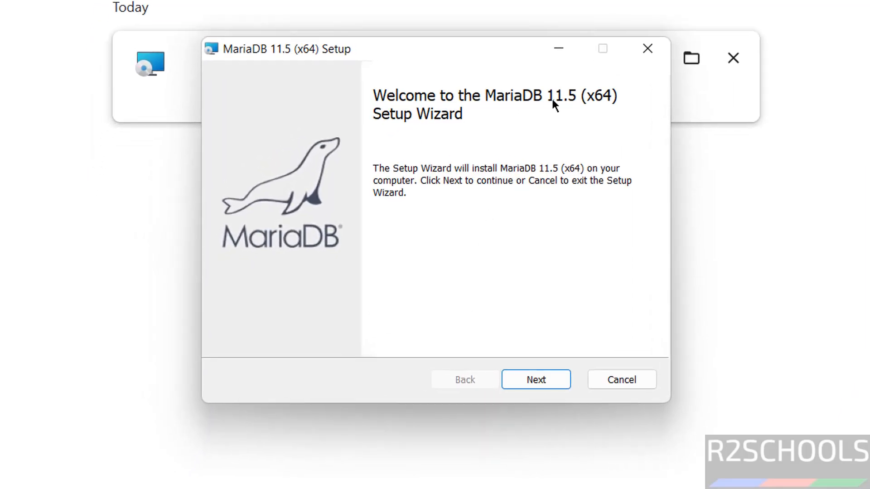
Accept the license agreement and advance to the Custom Setup step.
click(535, 379)
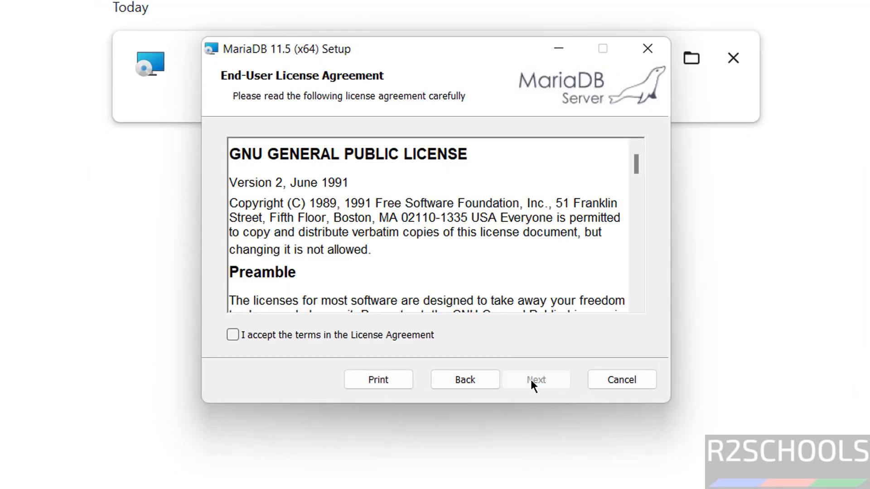
click(233, 335)
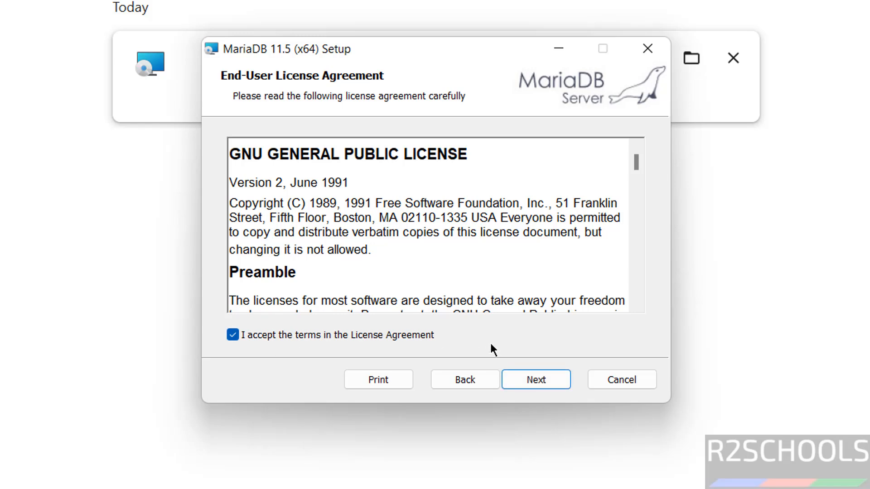
click(535, 380)
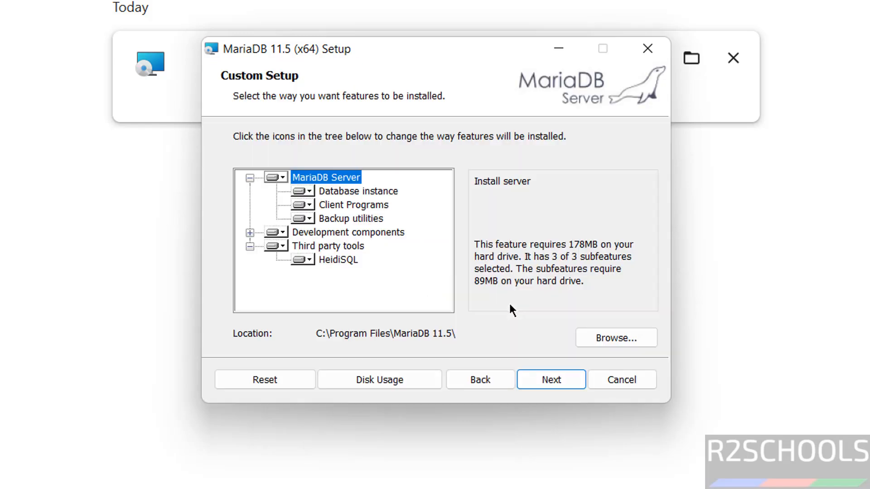
mouse_move(302, 295)
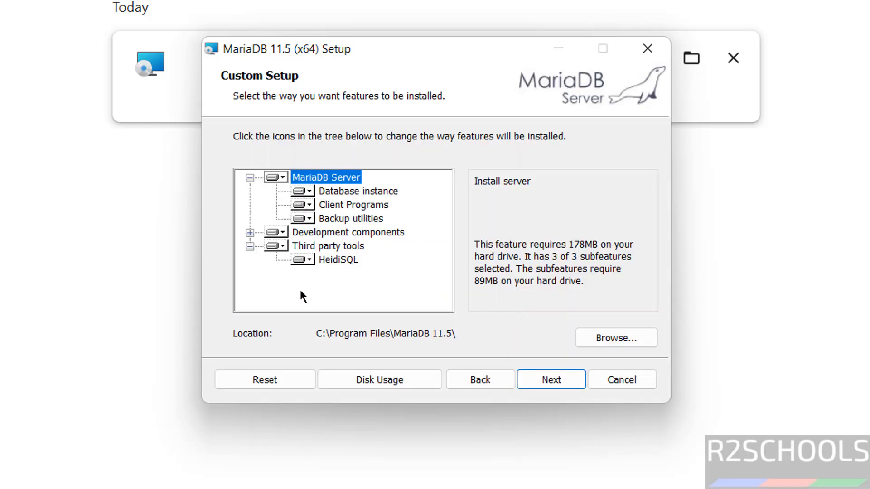
Review the feature tree and keep HeidiSQL set to 'Will be installed on local hard drive'.
click(302, 260)
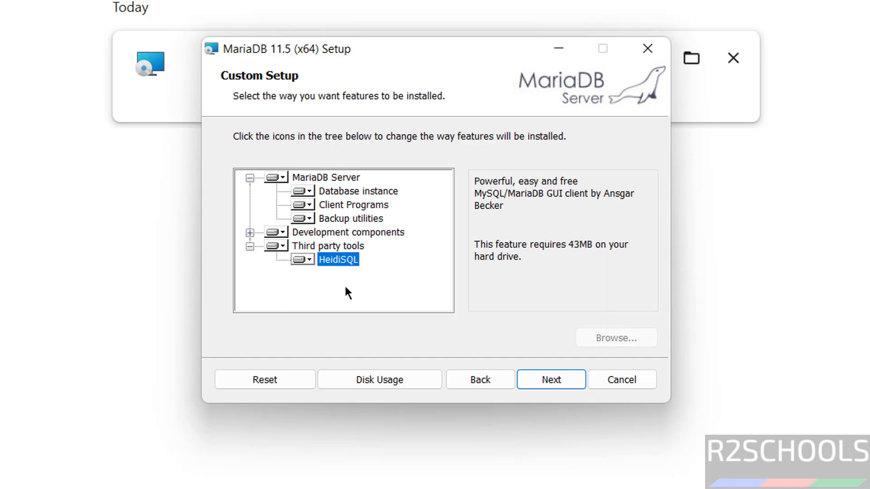
click(359, 191)
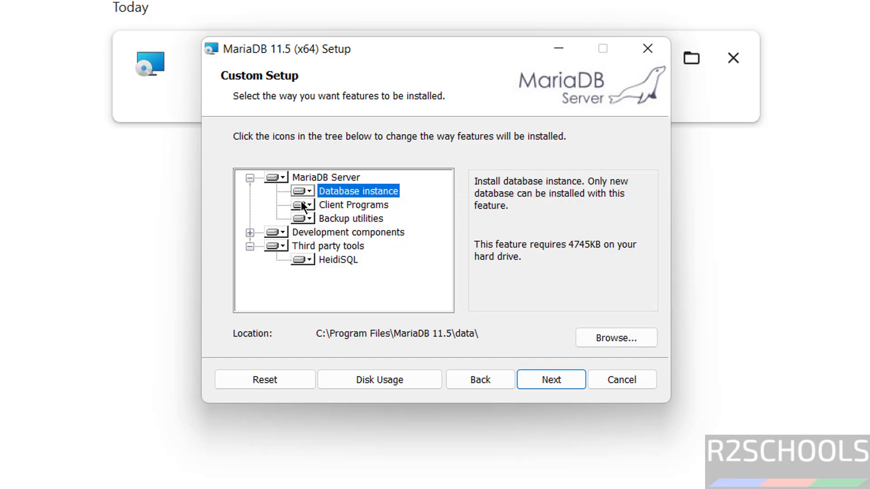
mouse_move(334, 226)
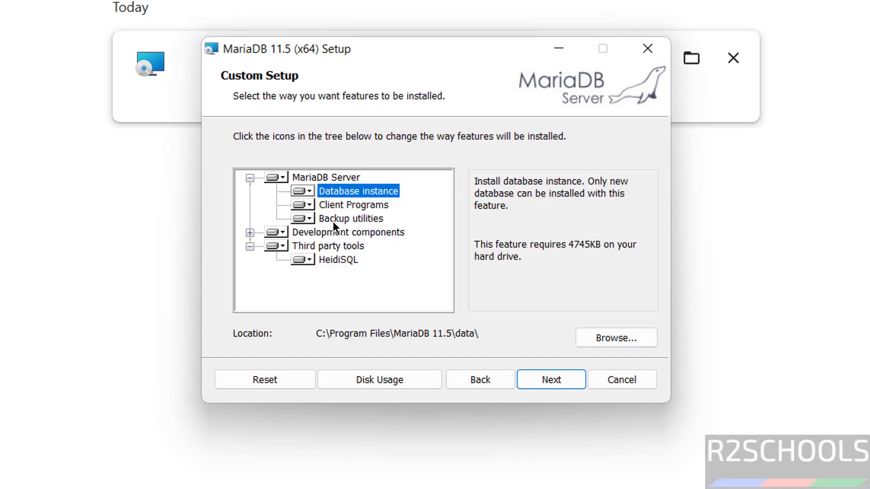
click(251, 233)
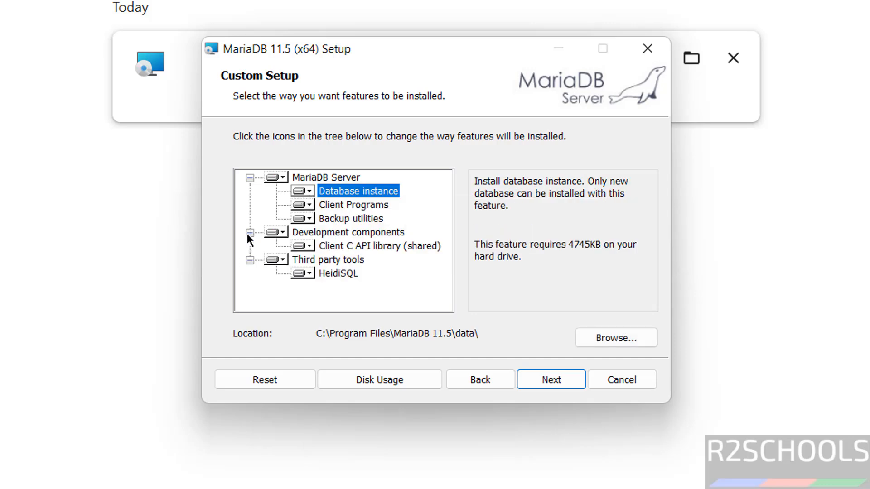
click(250, 232)
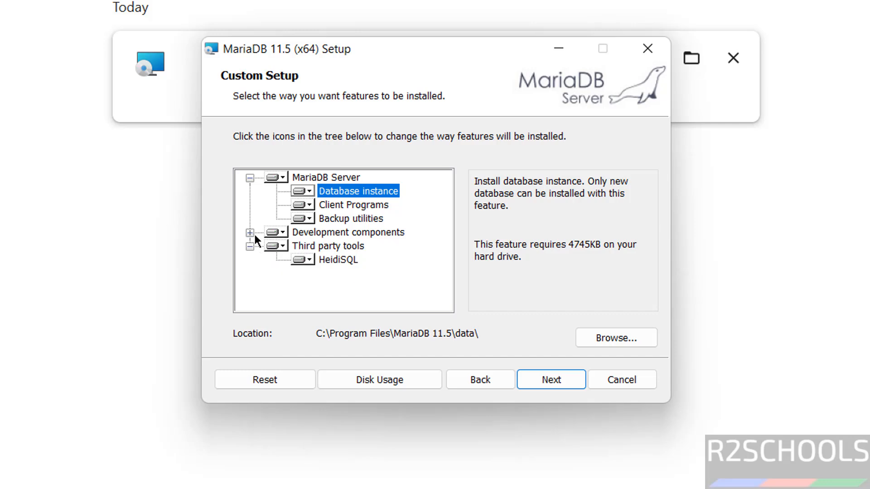
mouse_move(420, 232)
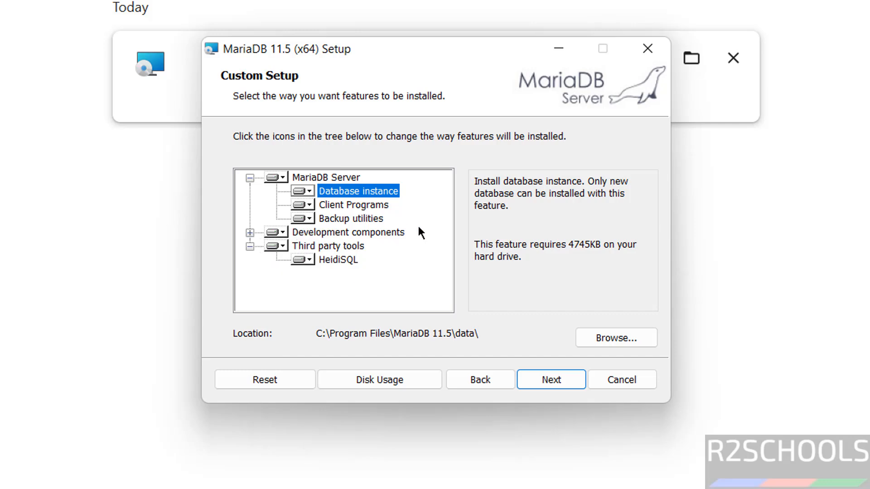
mouse_move(388, 300)
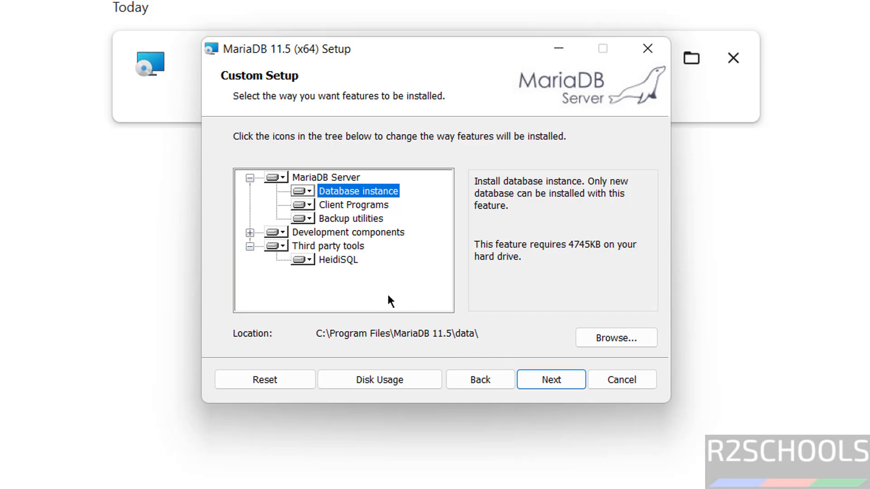
mouse_move(336, 265)
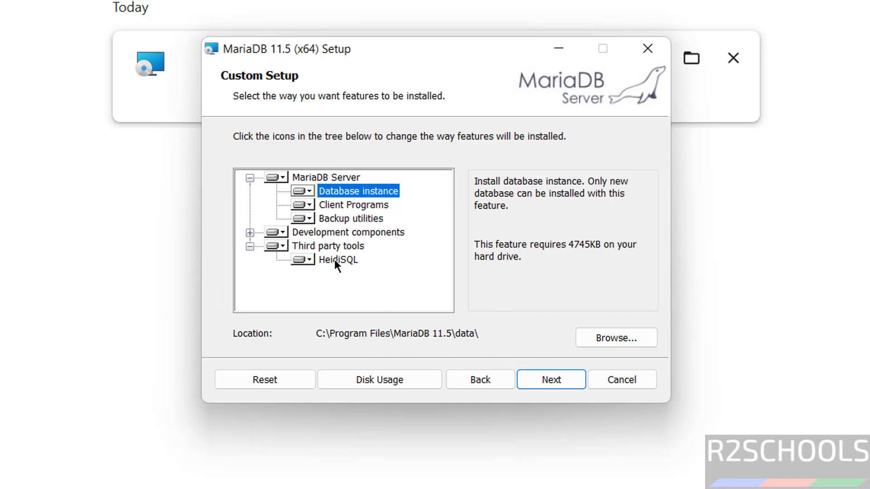
click(307, 260)
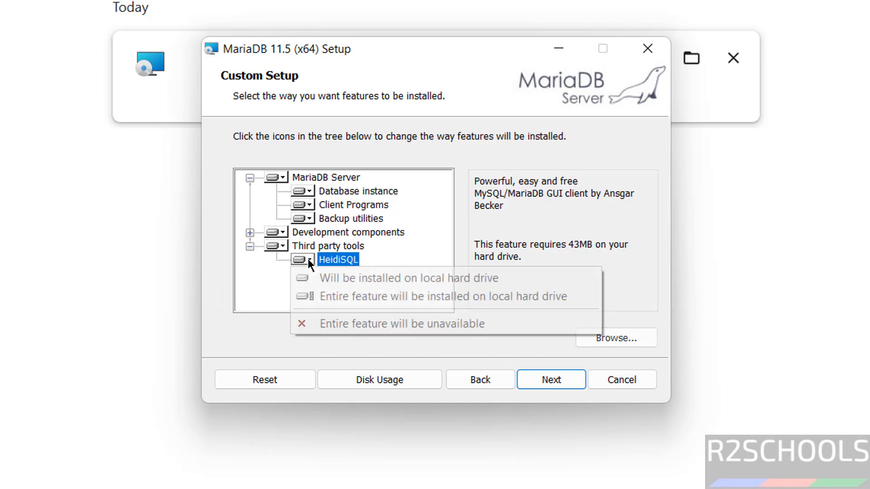
mouse_move(335, 324)
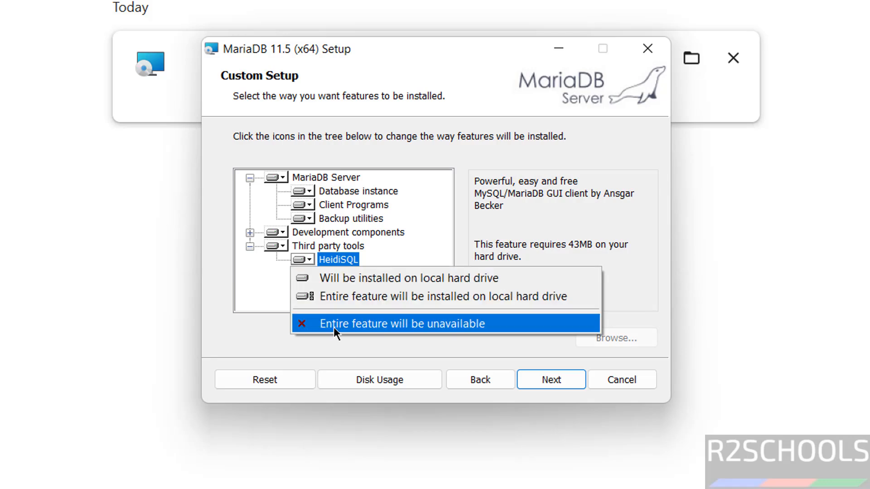
mouse_move(347, 327)
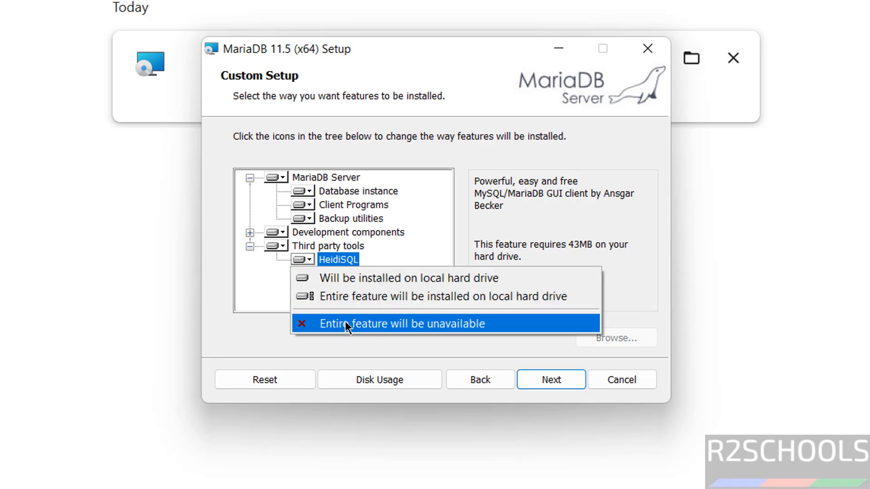
mouse_move(357, 332)
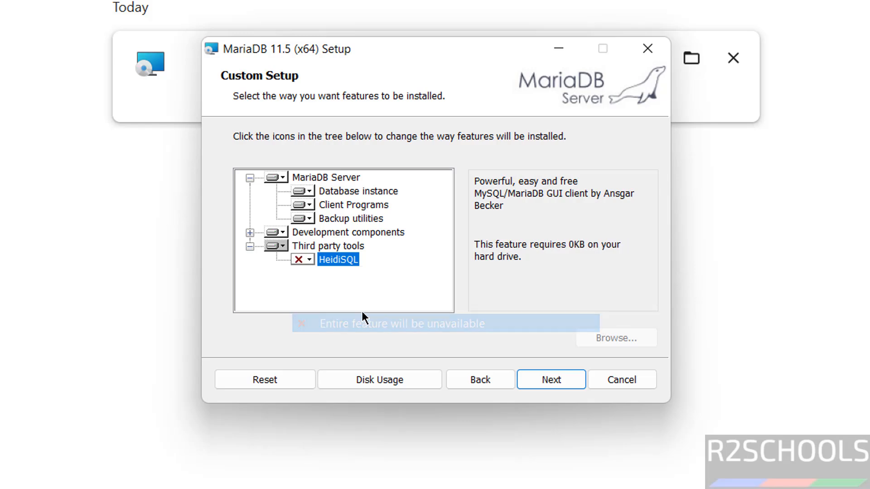
click(309, 259)
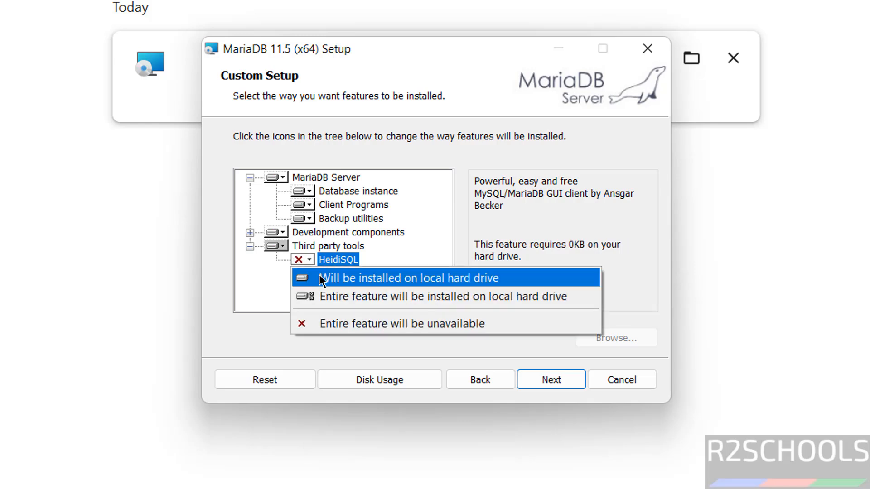
click(411, 278)
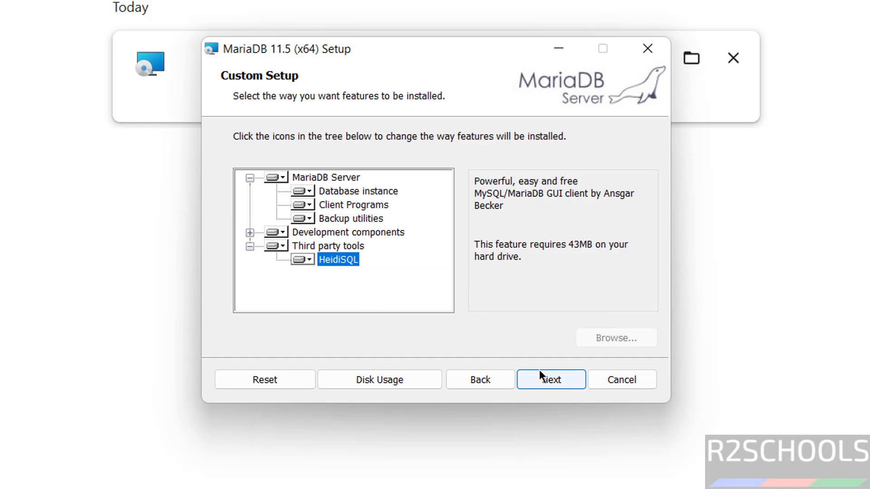
click(551, 379)
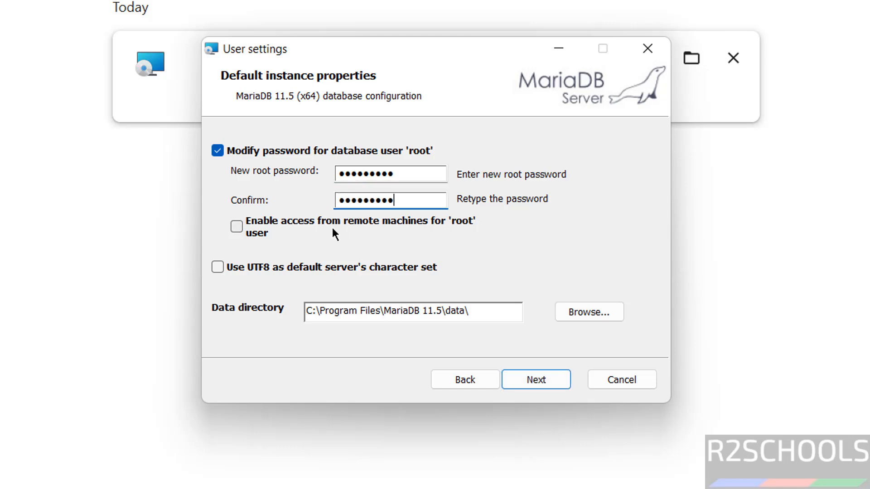
mouse_move(396, 230)
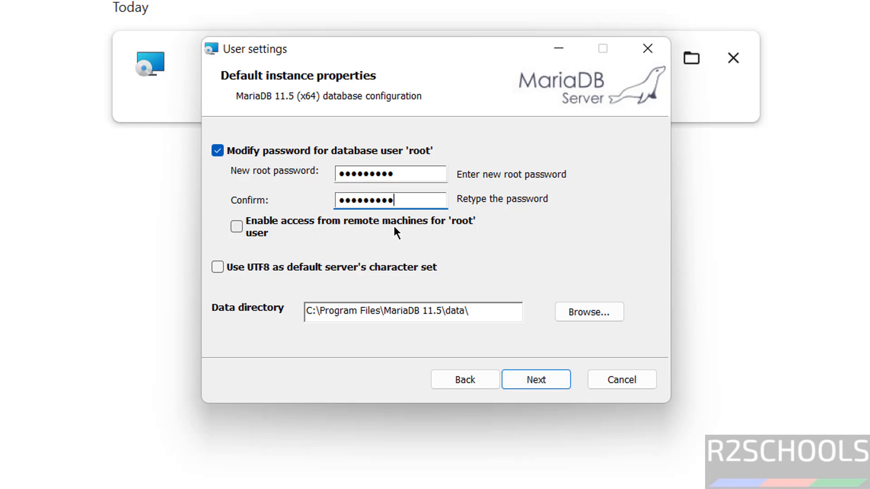
Enable 'Enable access from remote machines for root' and reach database settings.
click(237, 227)
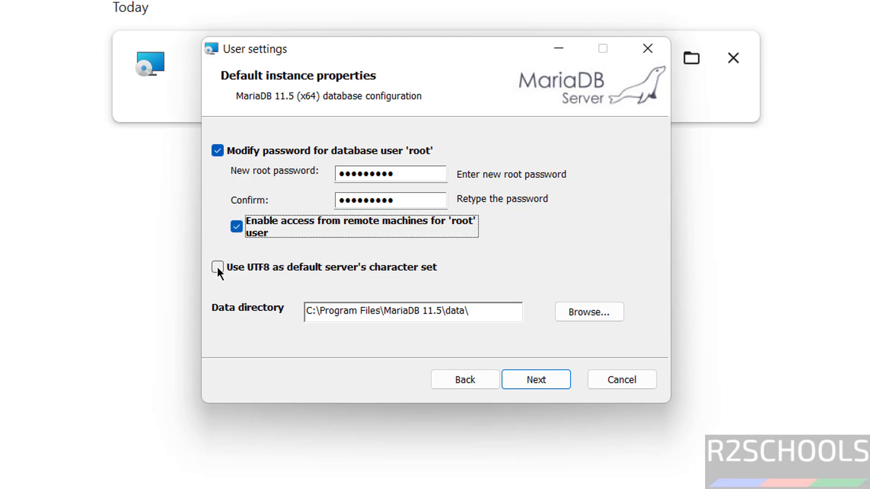
mouse_move(436, 271)
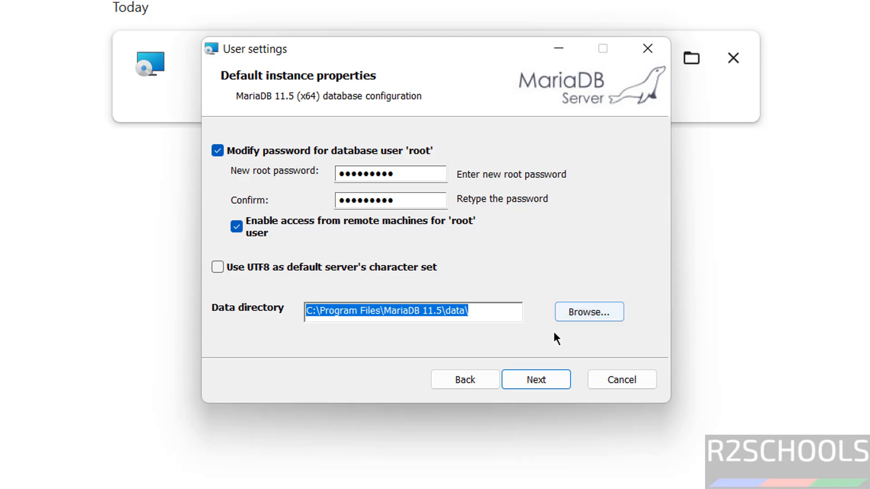
click(589, 312)
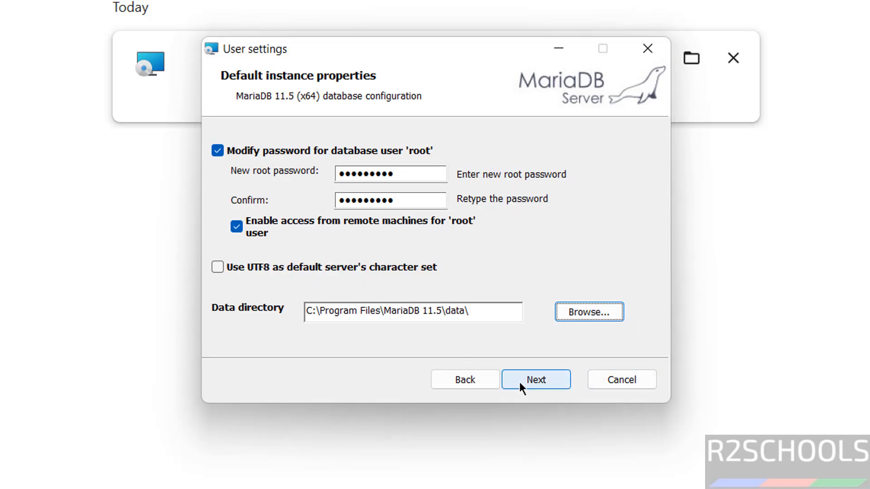
click(535, 380)
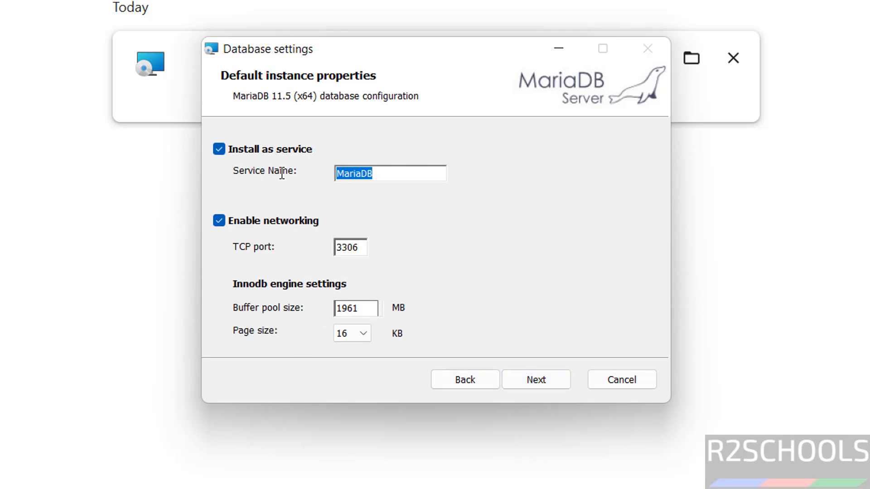
mouse_move(380, 176)
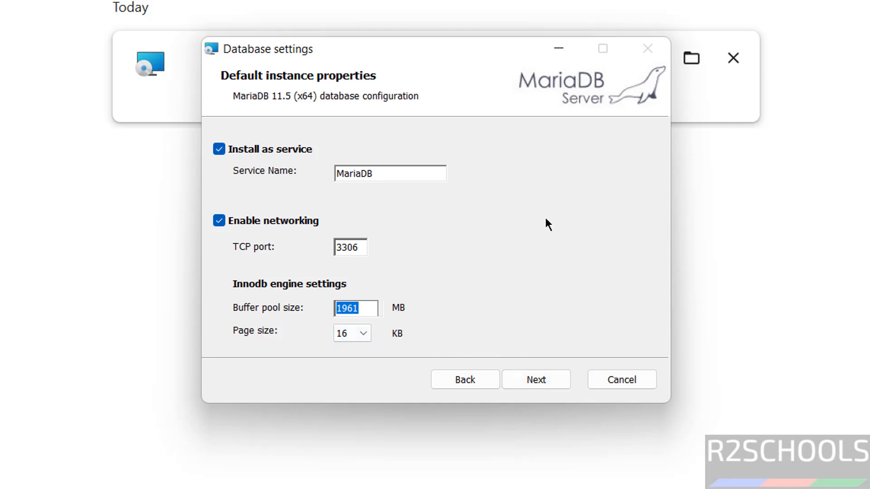
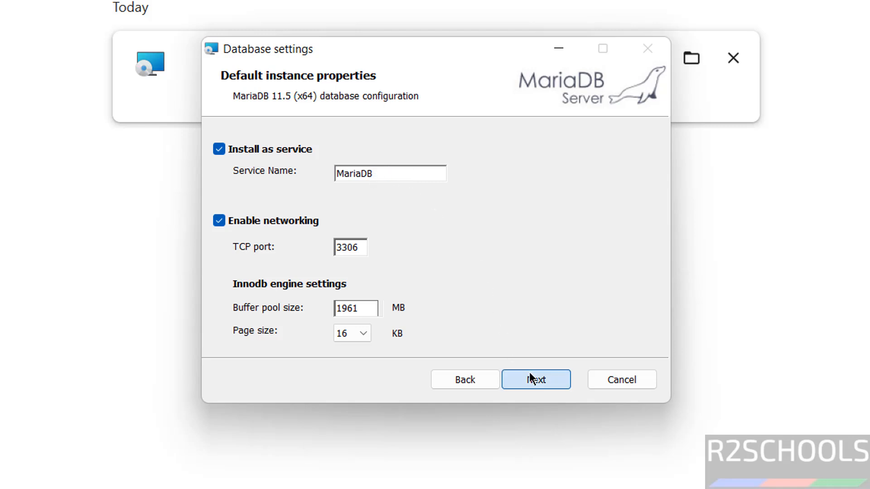
click(535, 380)
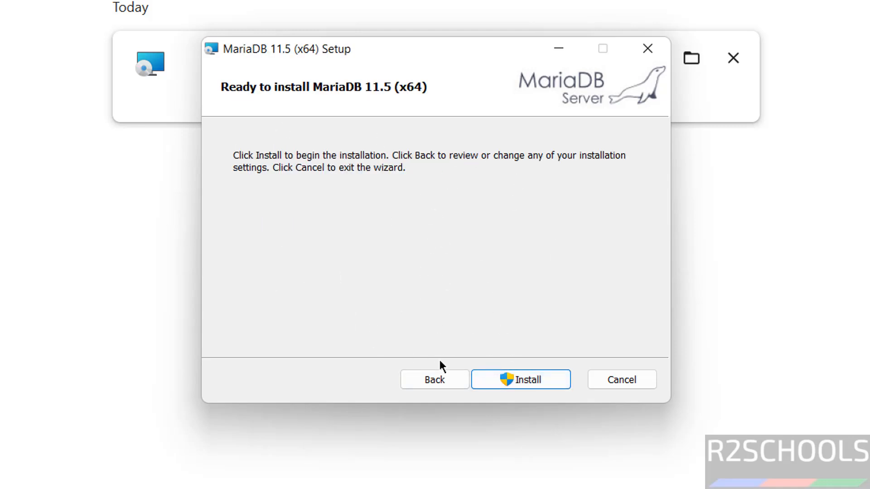
mouse_move(573, 325)
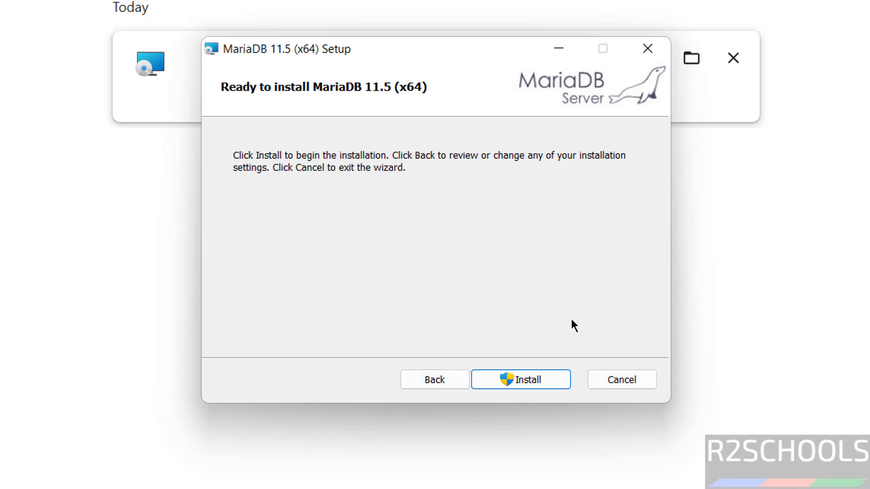
Start installing MariaDB 11.5 (x64).
click(521, 380)
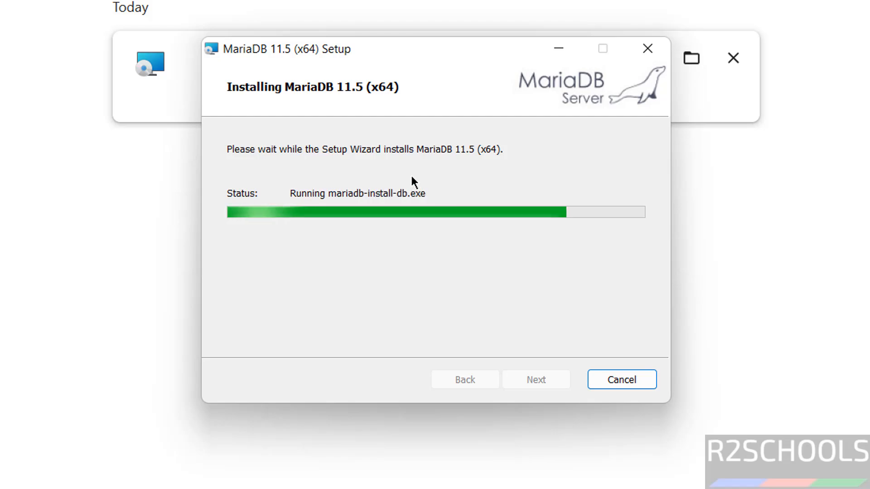
mouse_move(458, 276)
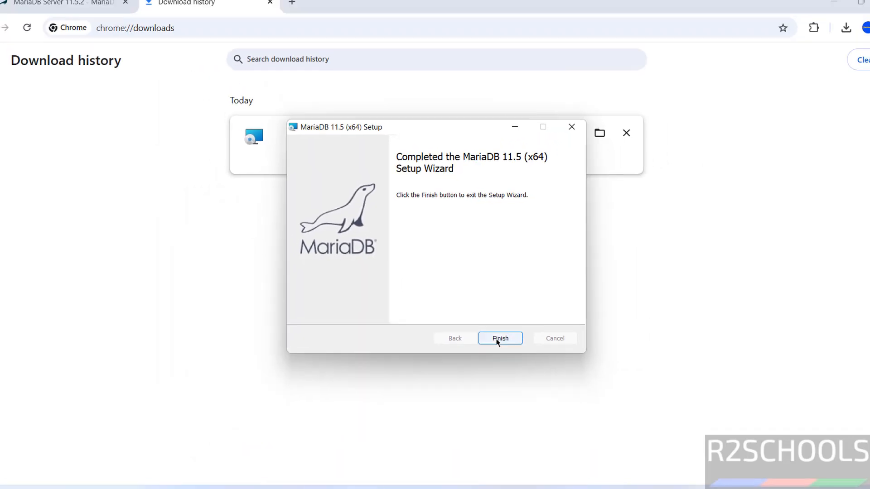
Finish the installer and launch HeidiSQL from the MariaDB 11.5 (x64) Start menu group.
click(499, 338)
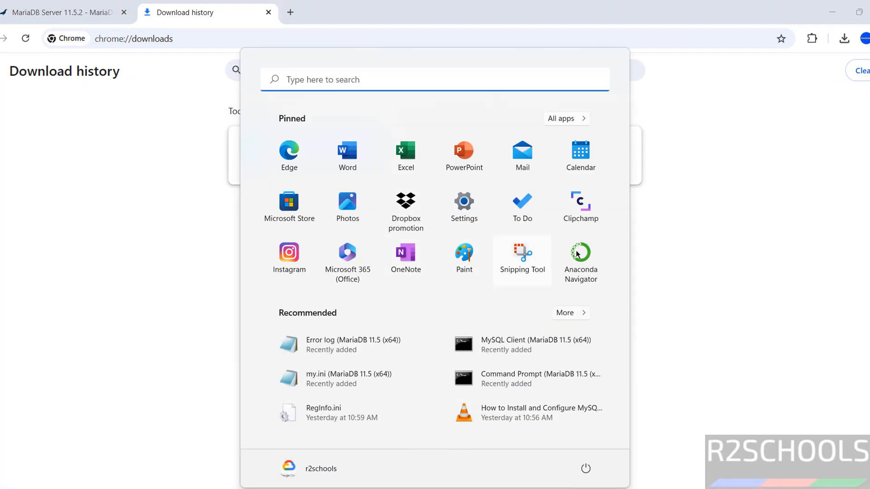
click(561, 118)
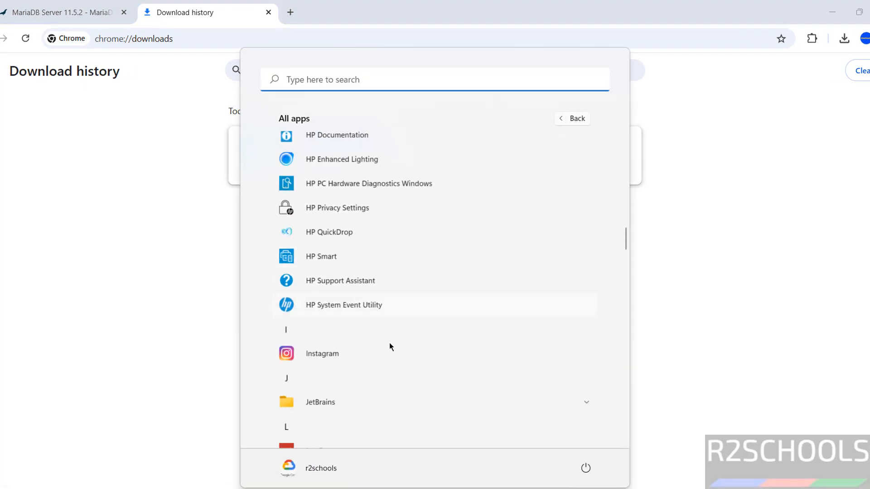
scroll(down, 3)
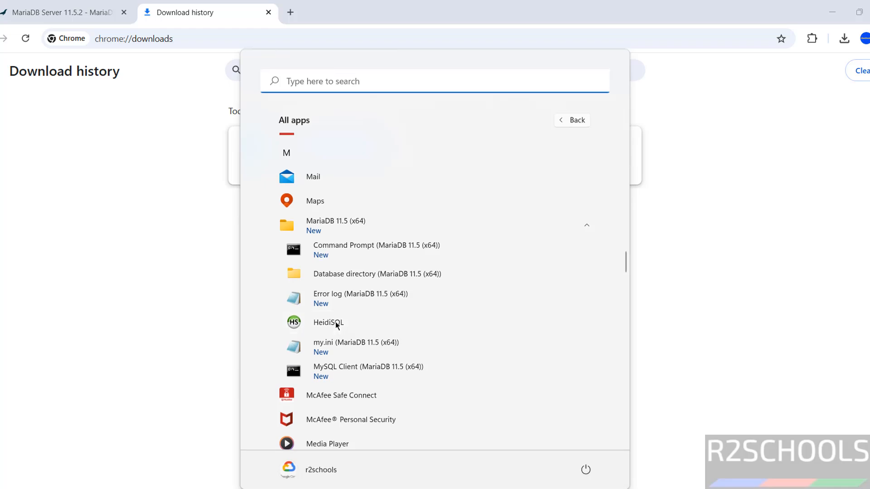
click(328, 322)
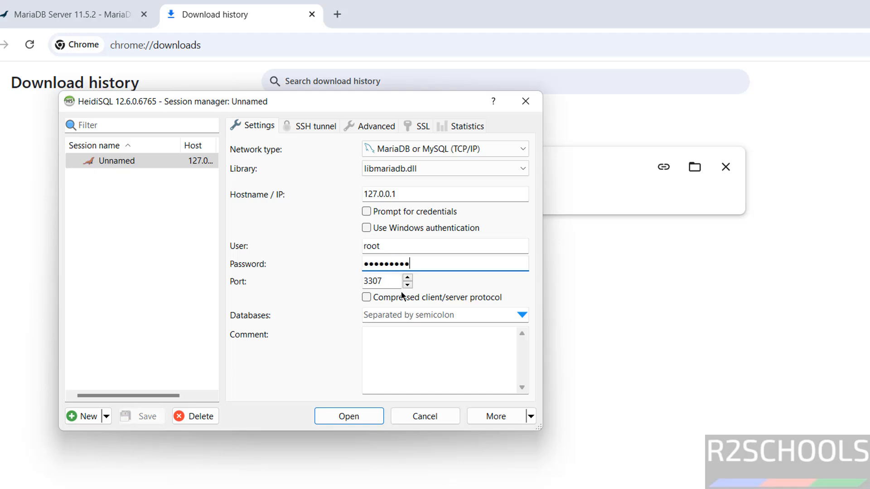
click(381, 281)
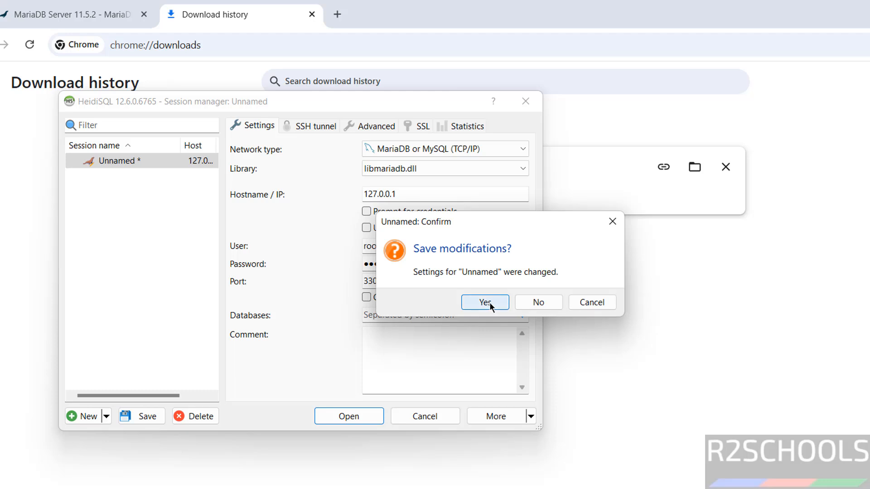
Save the modified root connection settings for the Unnamed session.
click(484, 303)
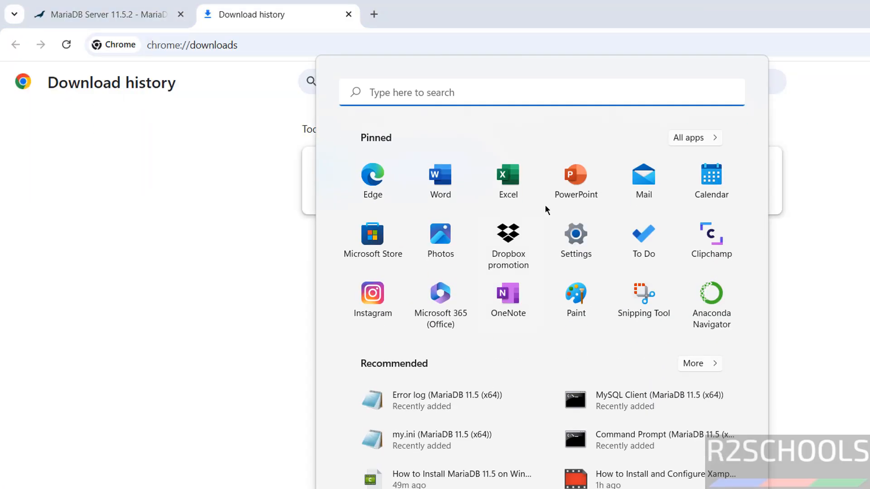
Expand the MariaDB 11.5 (x64) folder in the Start menu's All apps list.
click(694, 138)
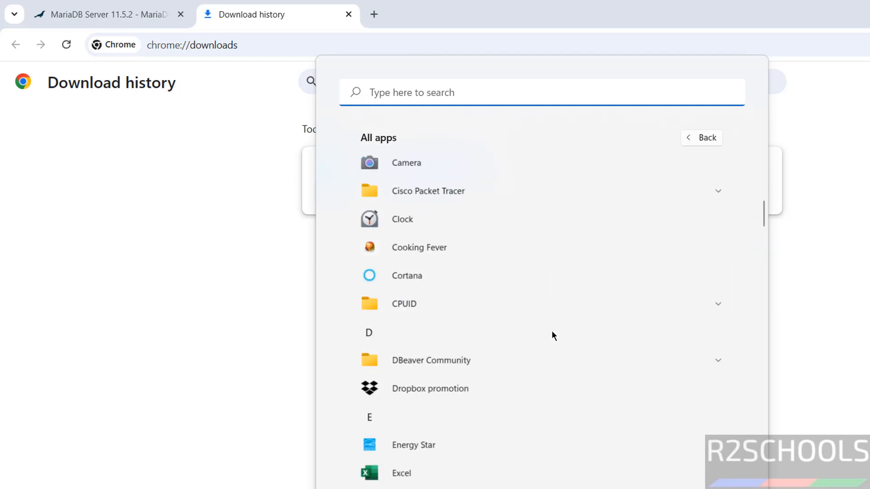
scroll(down, 3)
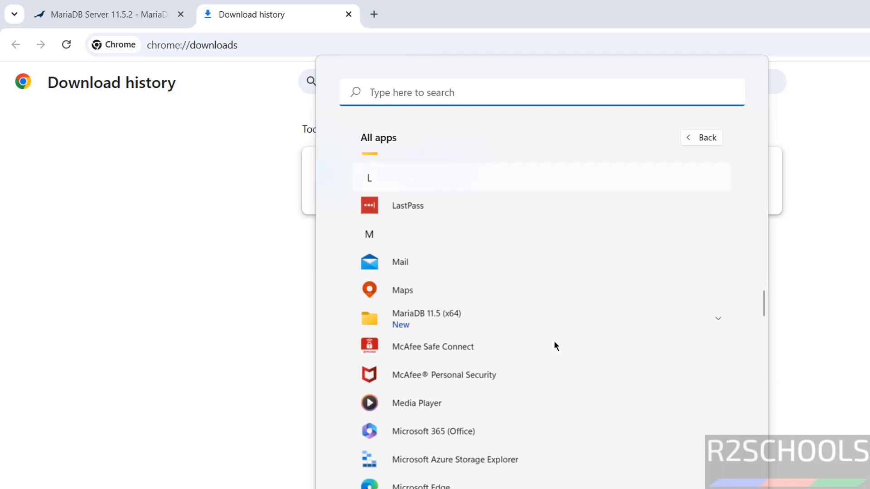
click(718, 318)
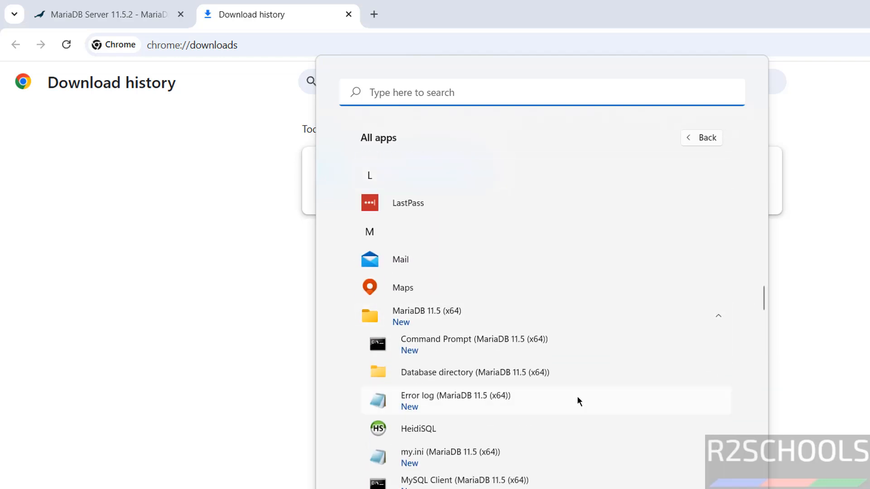
mouse_move(447, 353)
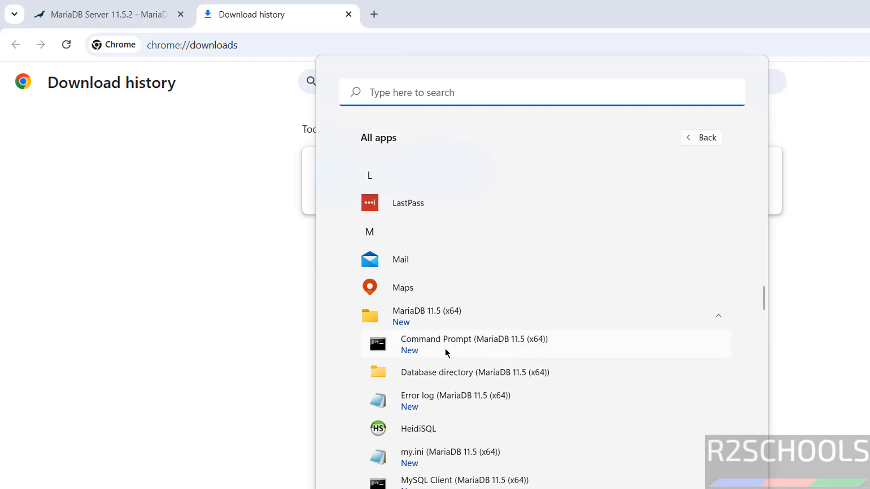
Open the MariaDB Command Prompt and log in as root with mysql -u root -p.
click(472, 343)
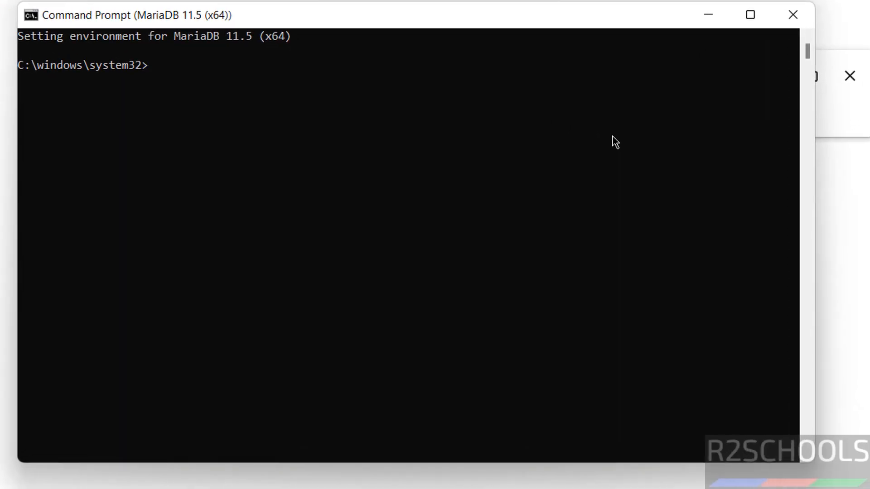
text(mysql)
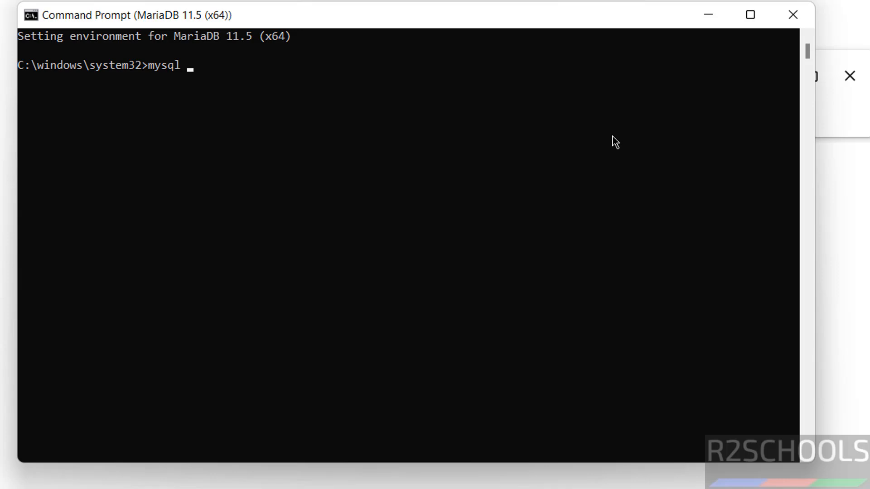
text(-)
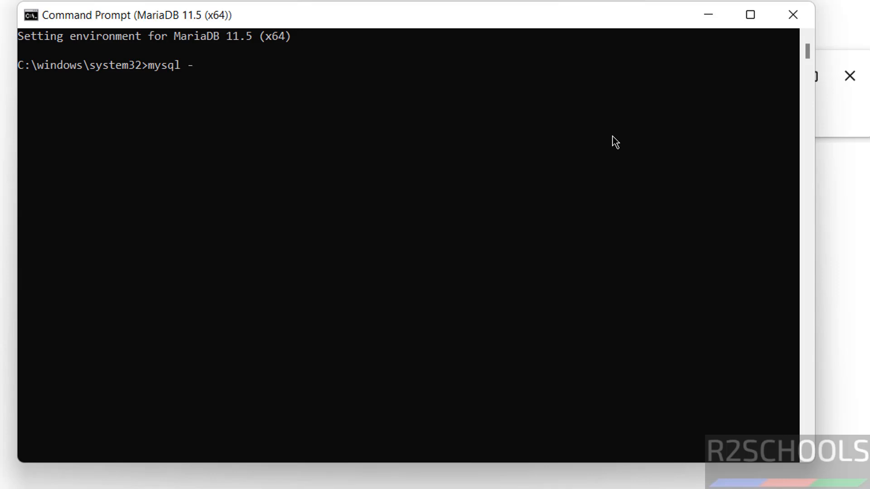
text(u root -p)
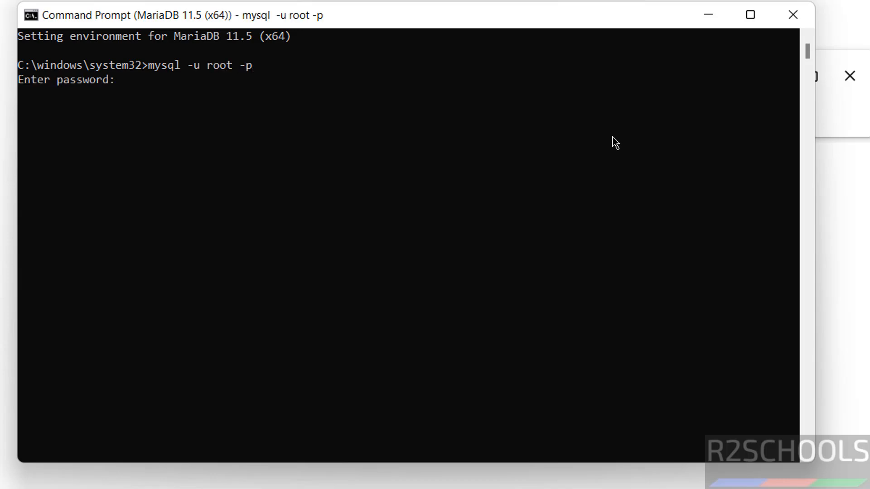
text(*****)
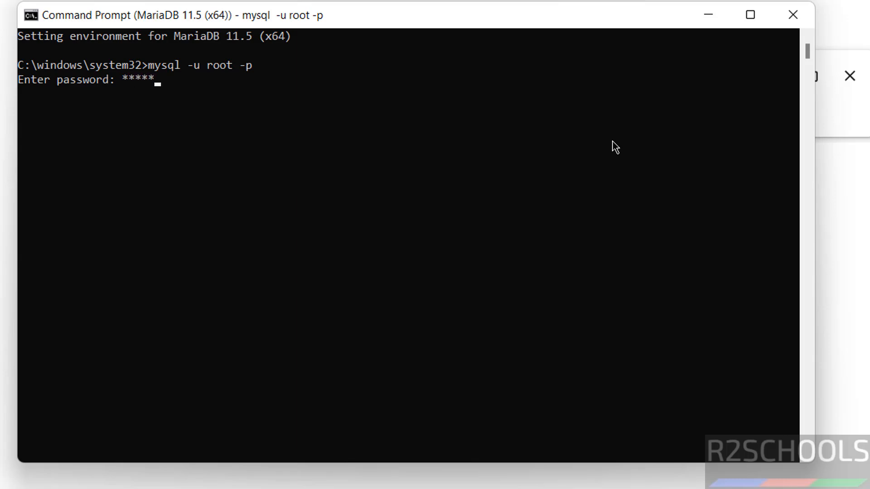
key(Return)
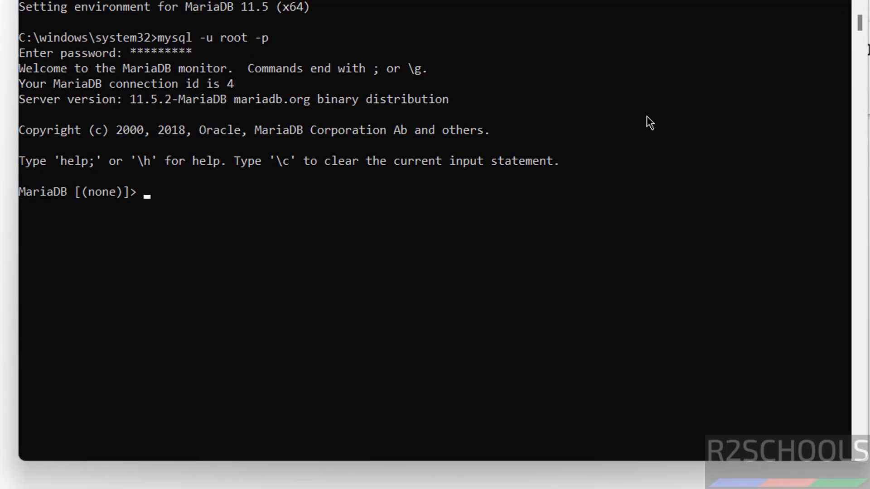
Run SHOW DATABASES; and SELECT VERSION(); to confirm four databases and version 11.5.2.
text(show)
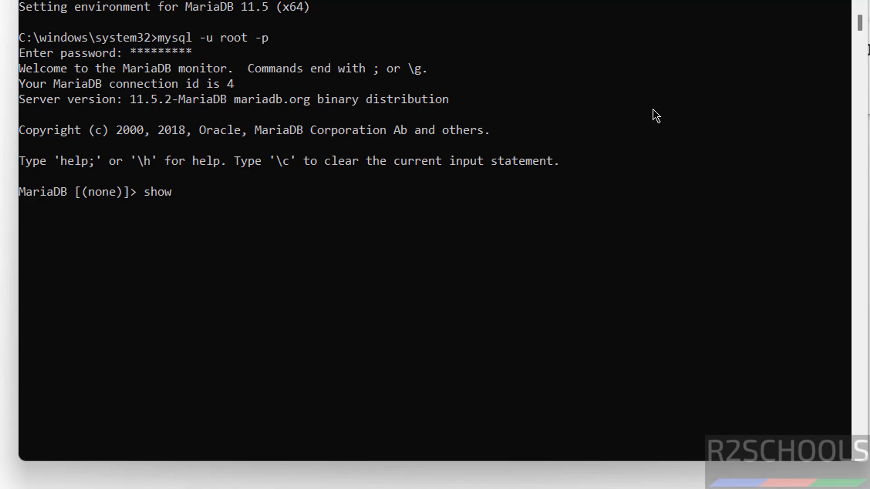
text(databases;)
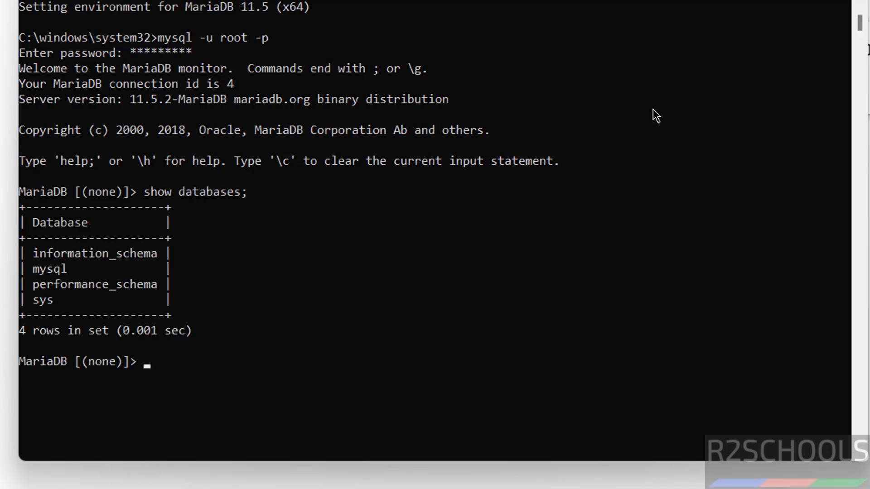
mouse_move(502, 297)
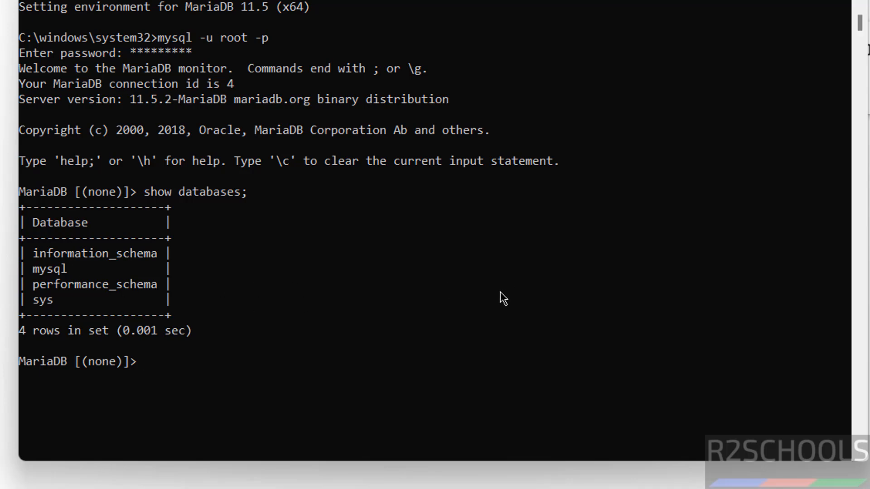
text(select v)
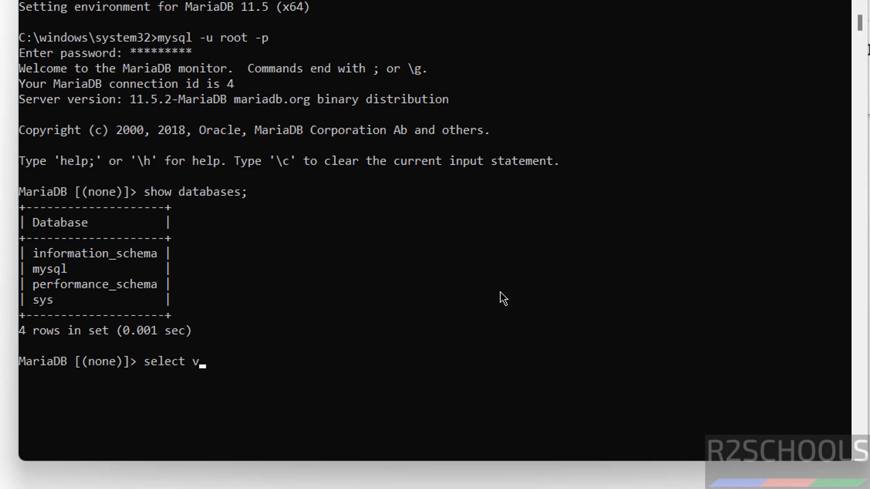
text(ersion();)
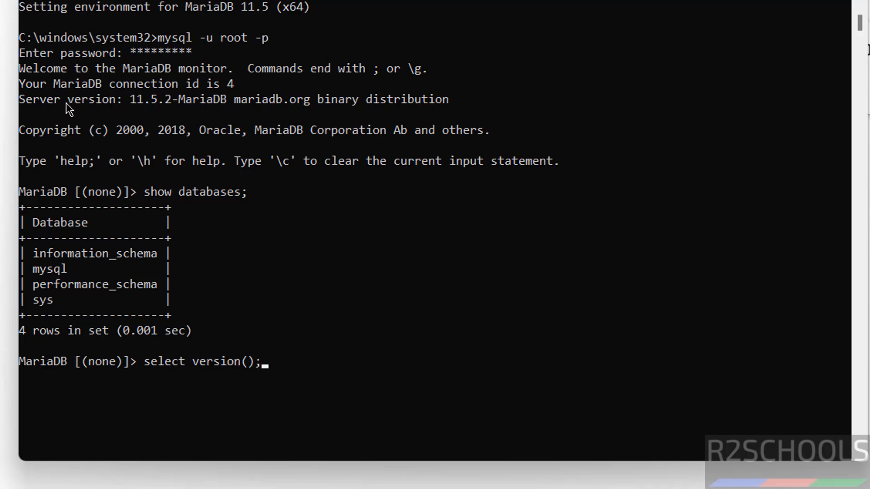
mouse_move(403, 242)
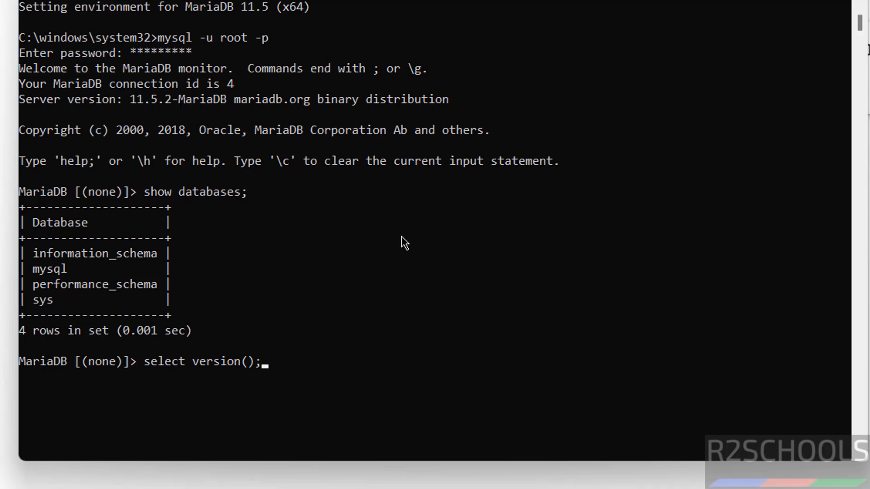
key(Return)
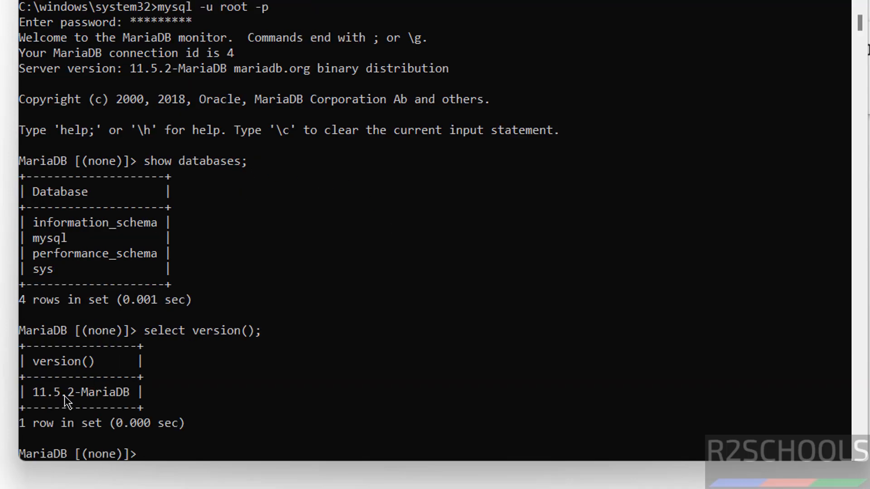
mouse_move(360, 364)
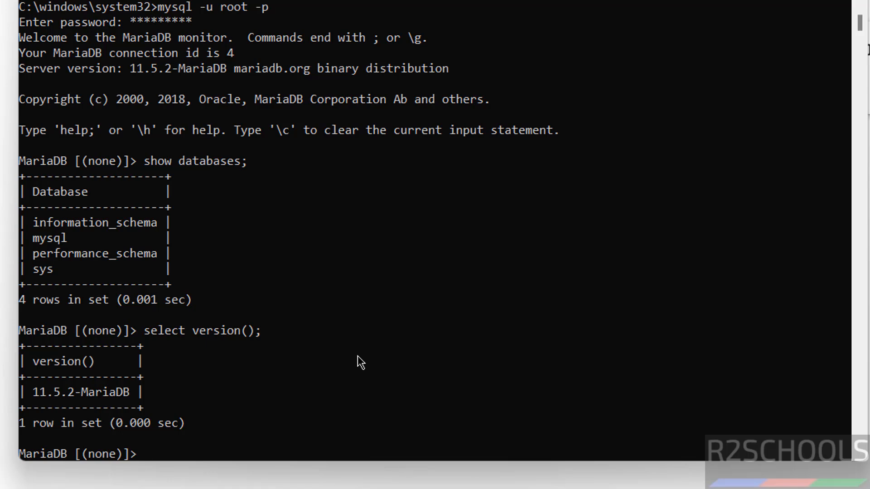
Create the r2schools database.
text(create da)
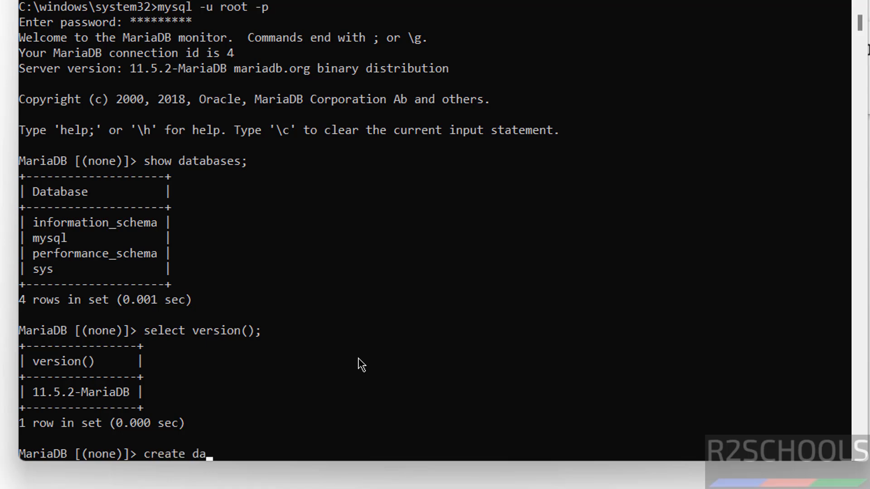
text(tabase r2sch)
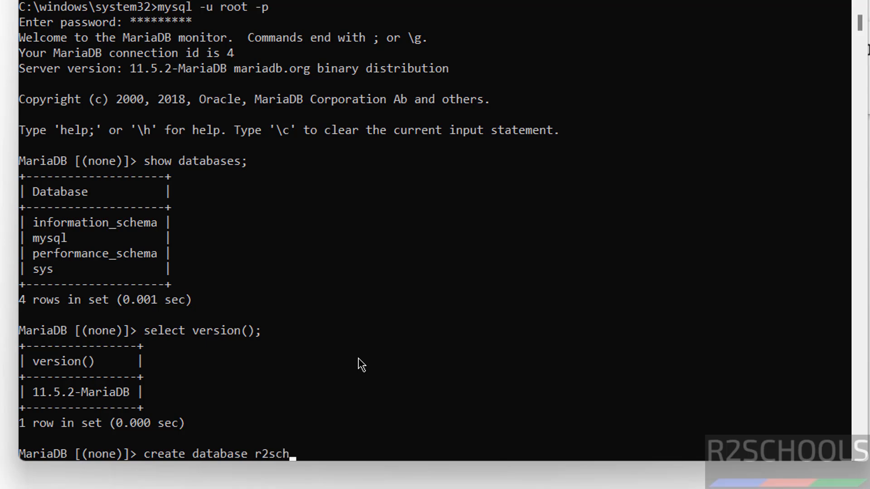
key(Return)
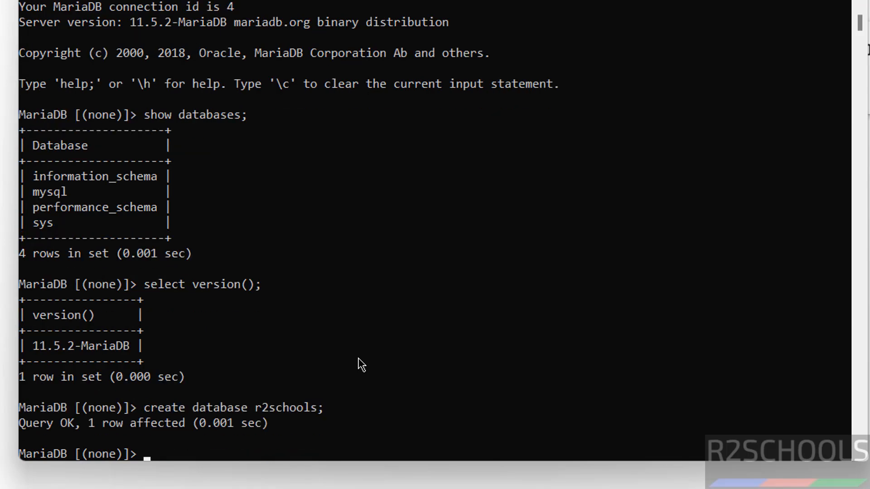
right_click(33, 8)
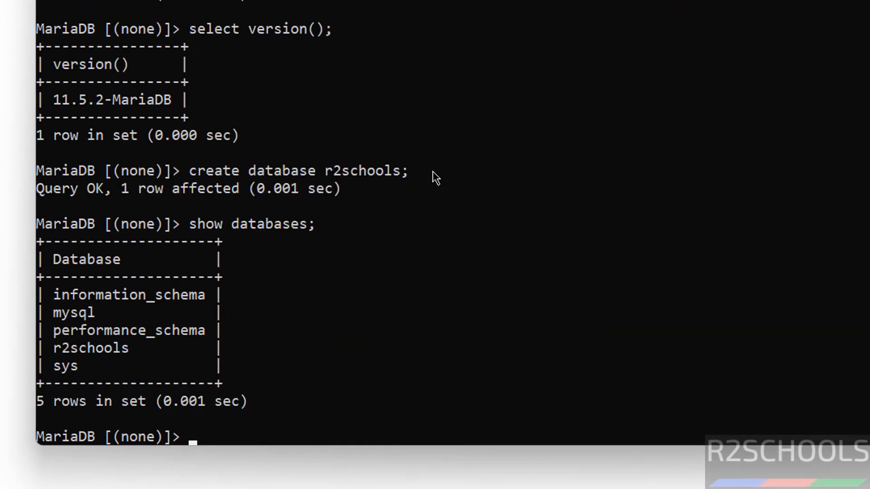
mouse_move(441, 310)
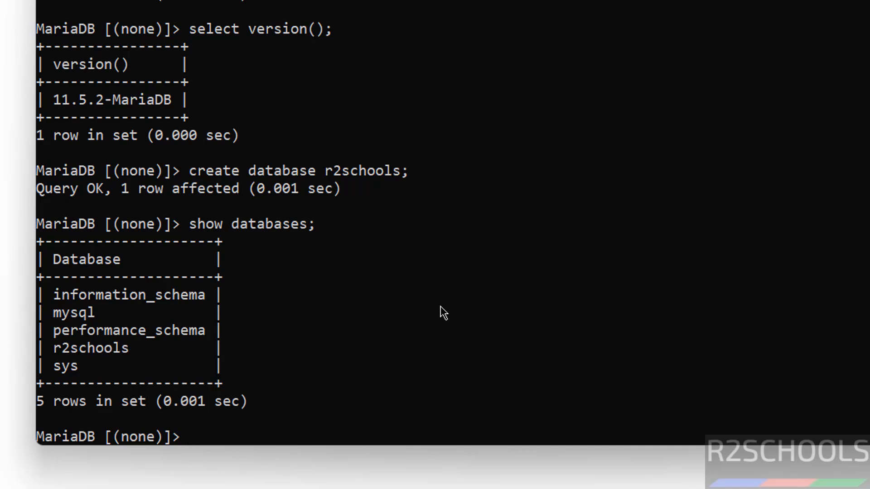
mouse_move(447, 304)
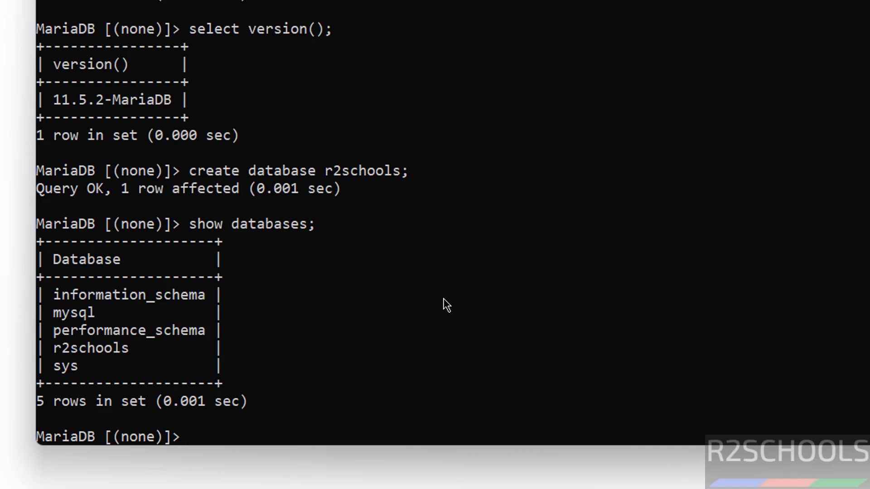
Switch to r2schools and confirm with SHOW TABLES that it has no tables.
text(use)
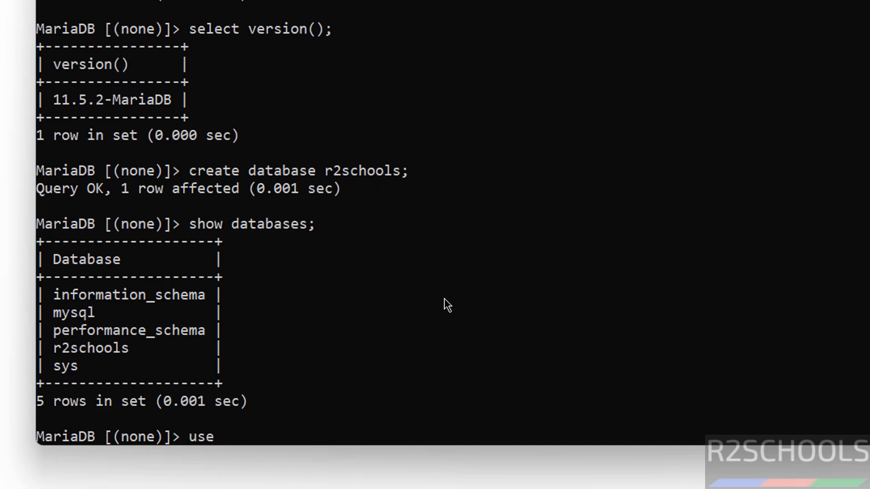
text(r2schools)
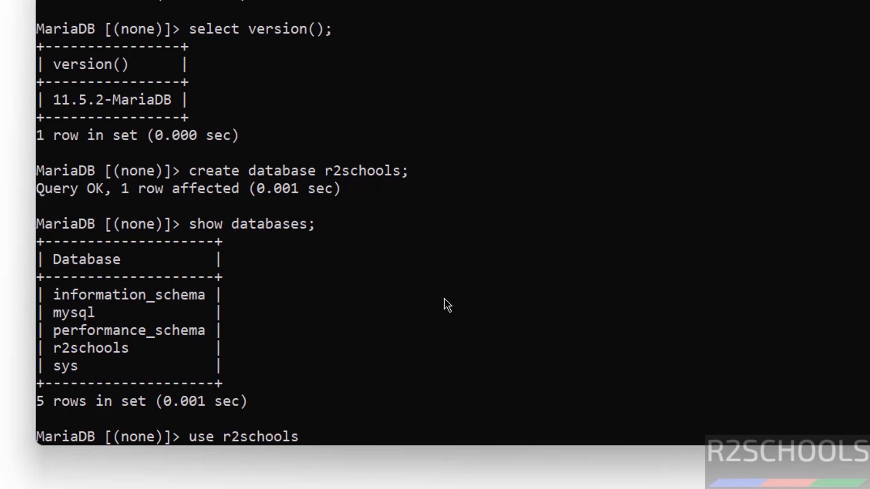
key(Return)
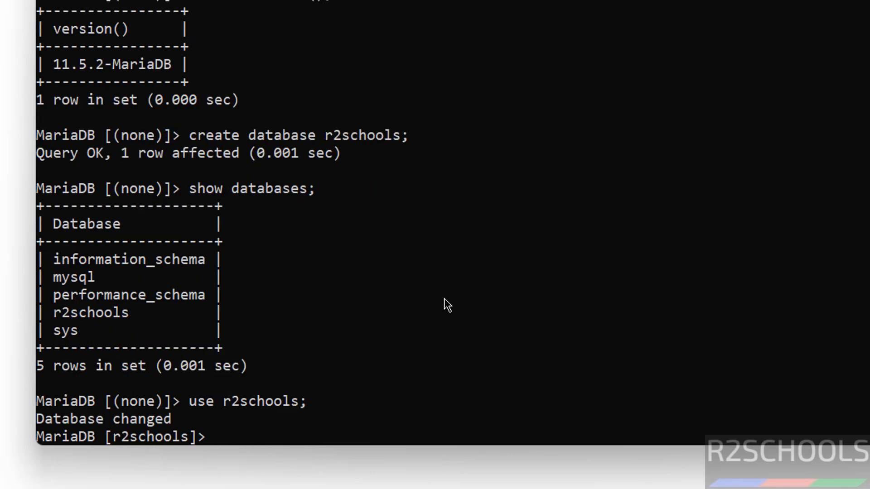
mouse_move(280, 426)
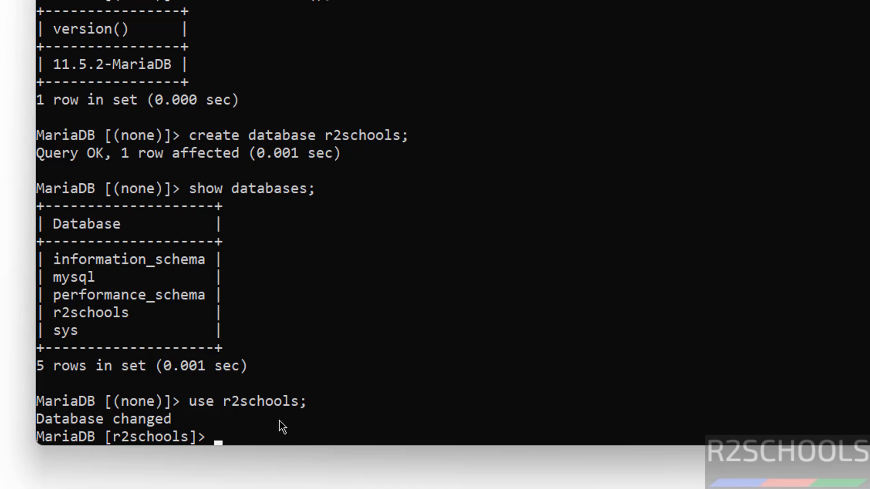
mouse_move(544, 400)
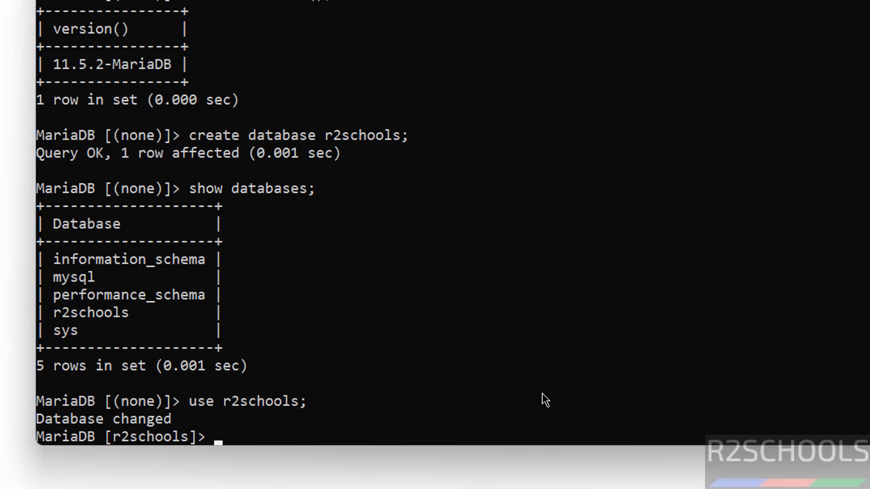
text(show tab)
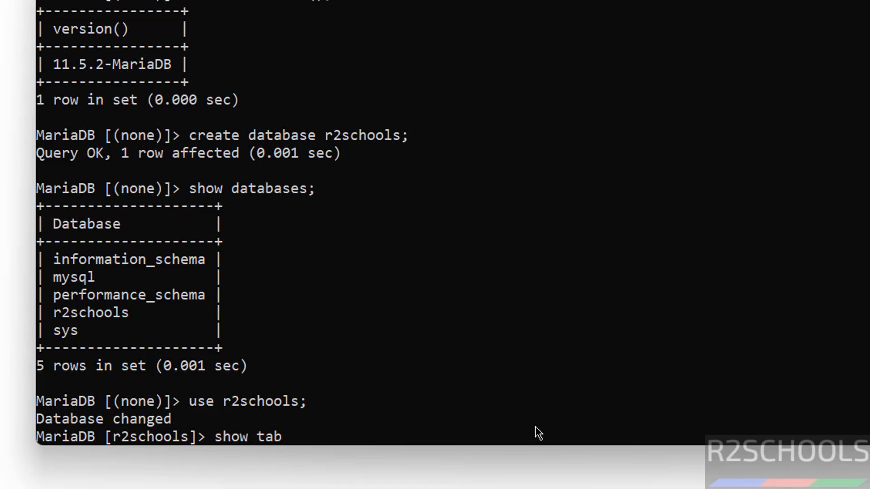
key(Return)
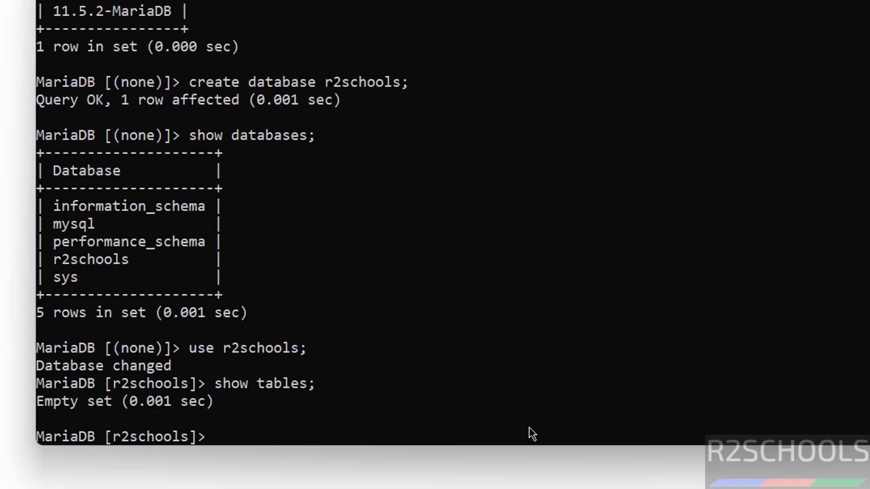
Create table student (sno int primary key, sname varchar(100)), then begin 'show tables'.
text(c)
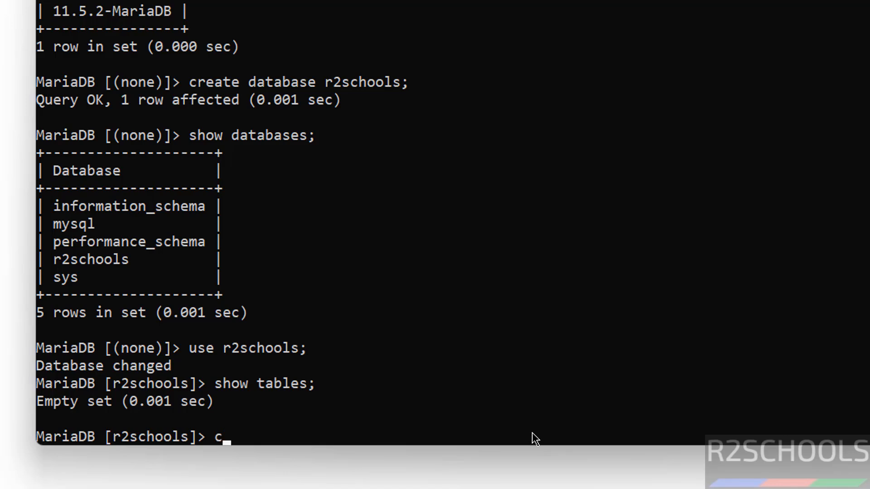
text(reate table s)
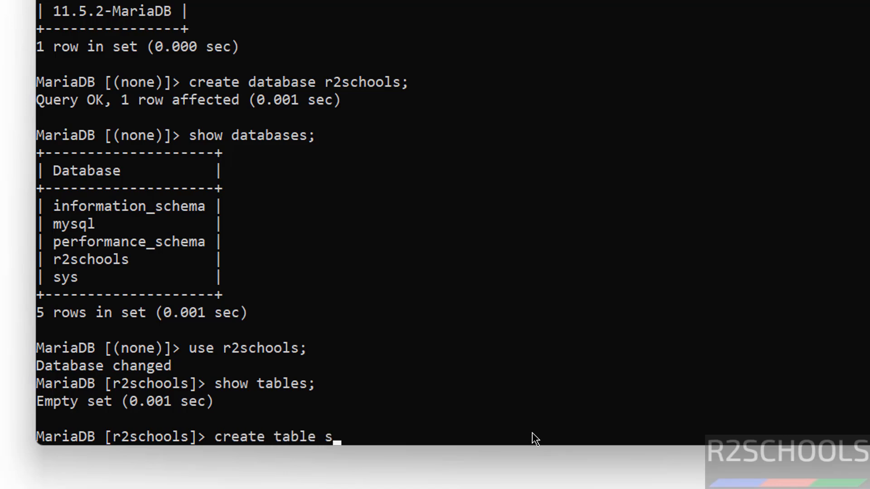
text(tudent(s)
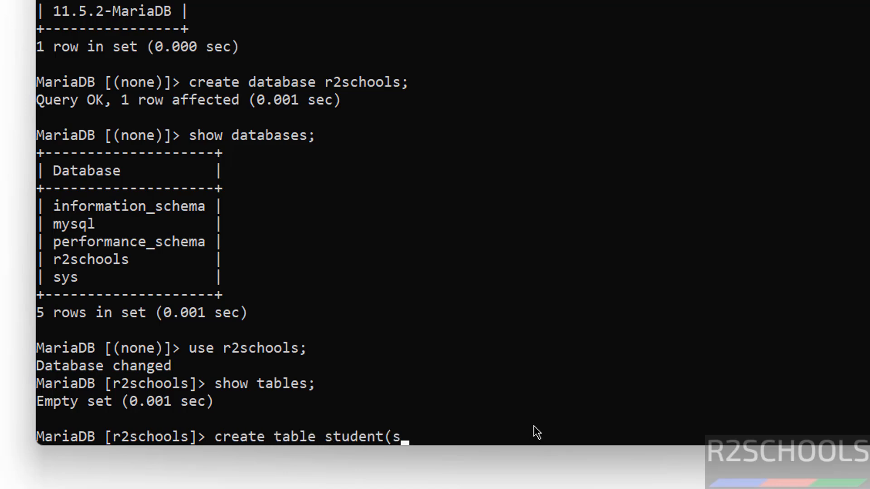
text(no int primary)
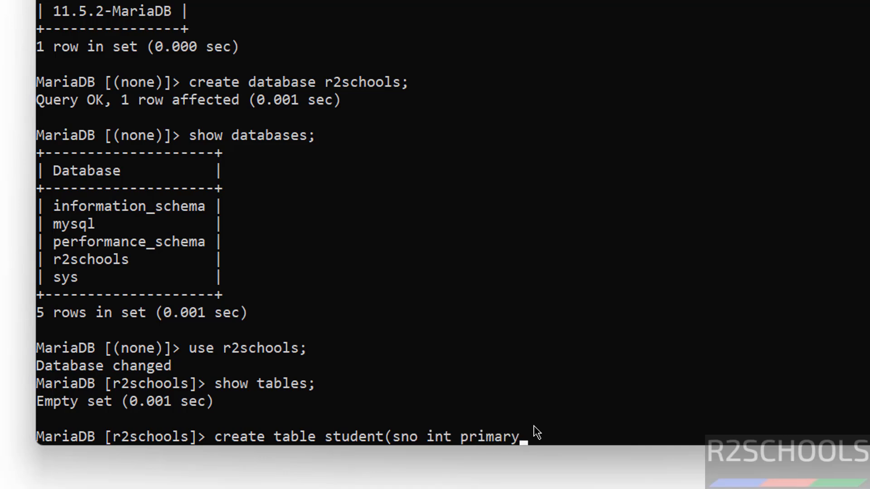
text(, sname var)
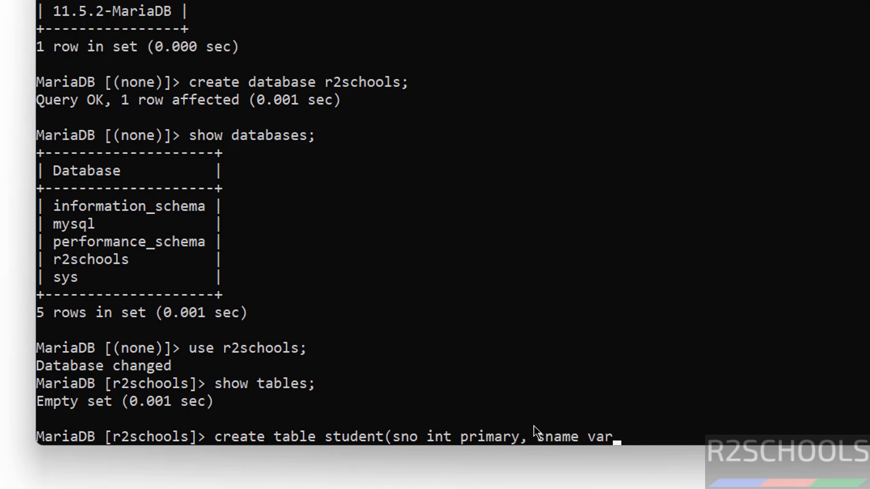
text(char(100)
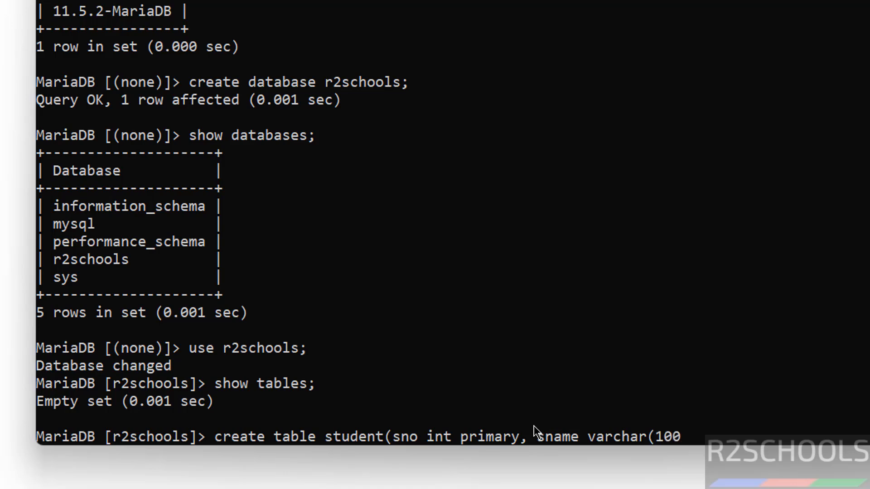
text());)
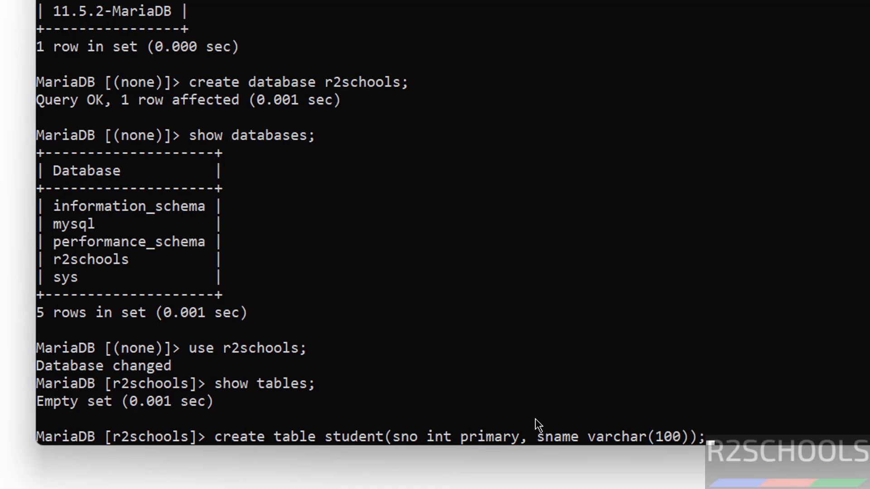
key(Return)
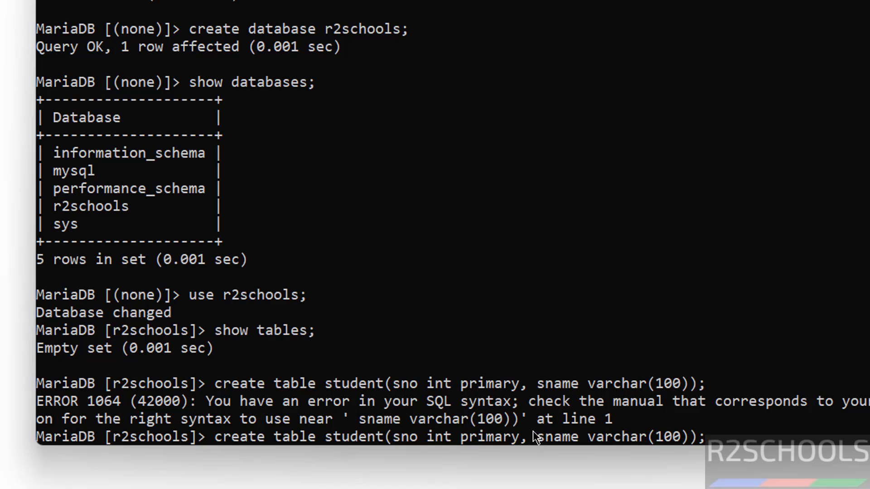
key(Return)
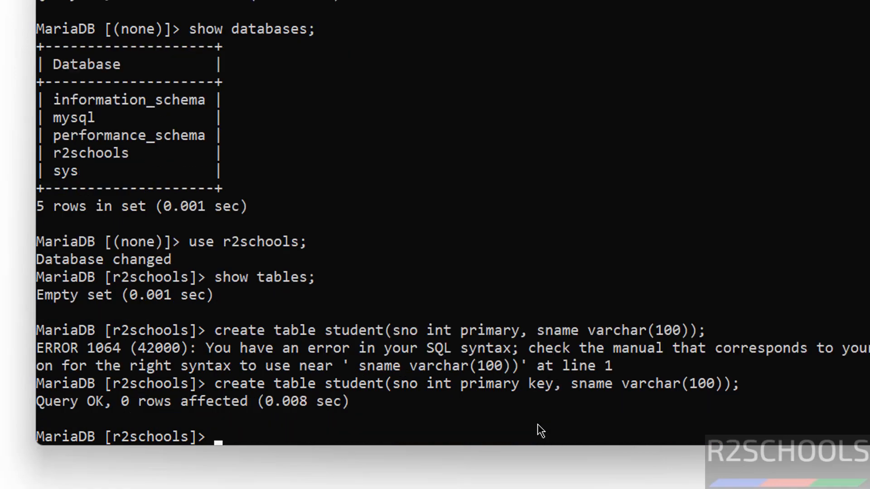
text(show tables;)
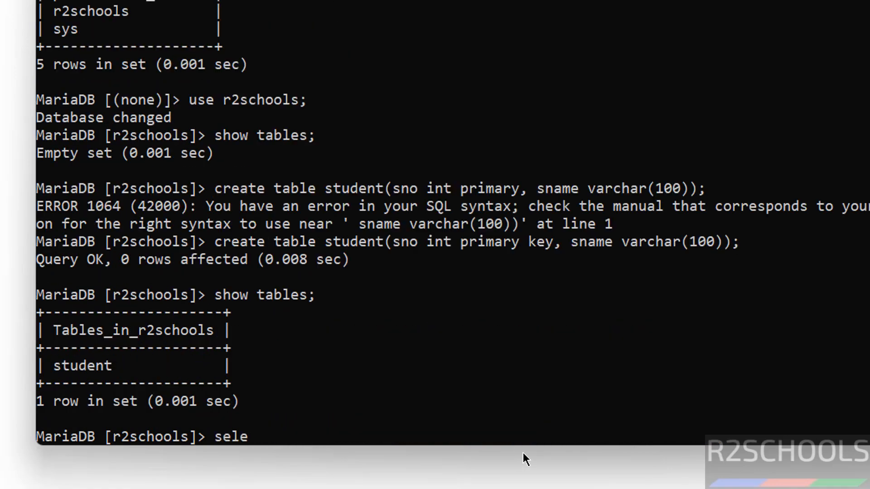
Run 'select * from student;' to confirm the table has no rows.
text(ct * fro)
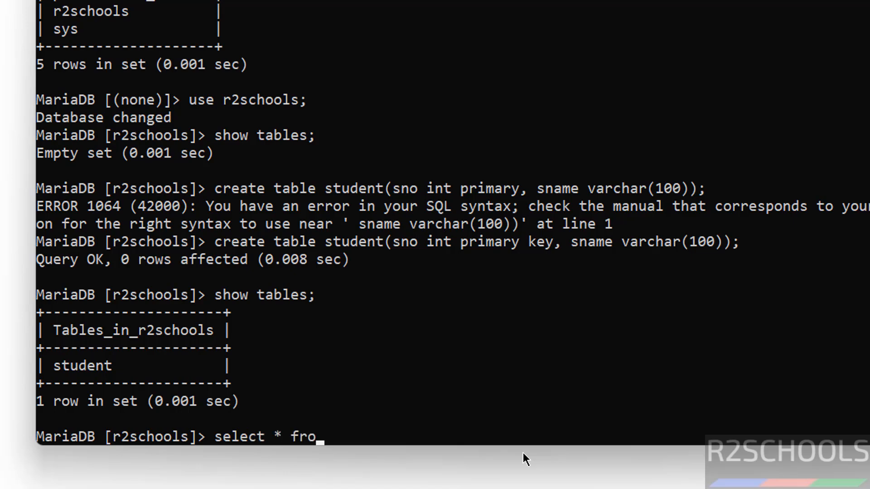
text(m student;)
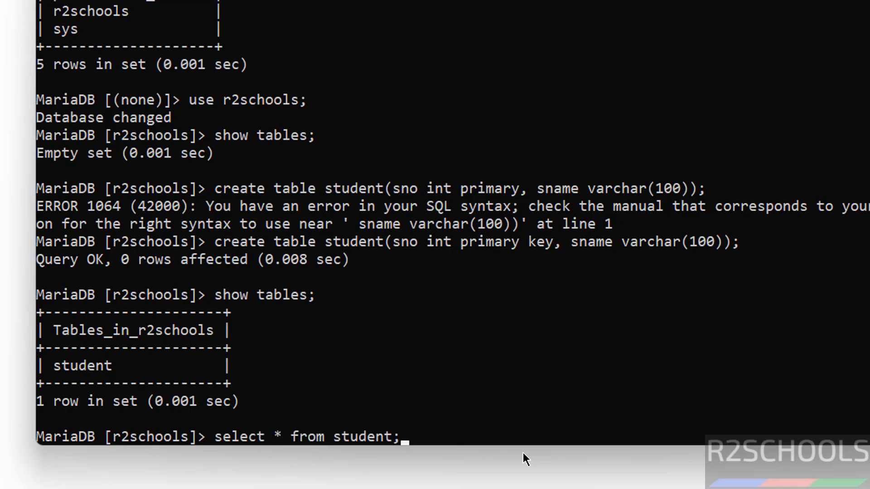
key(Return)
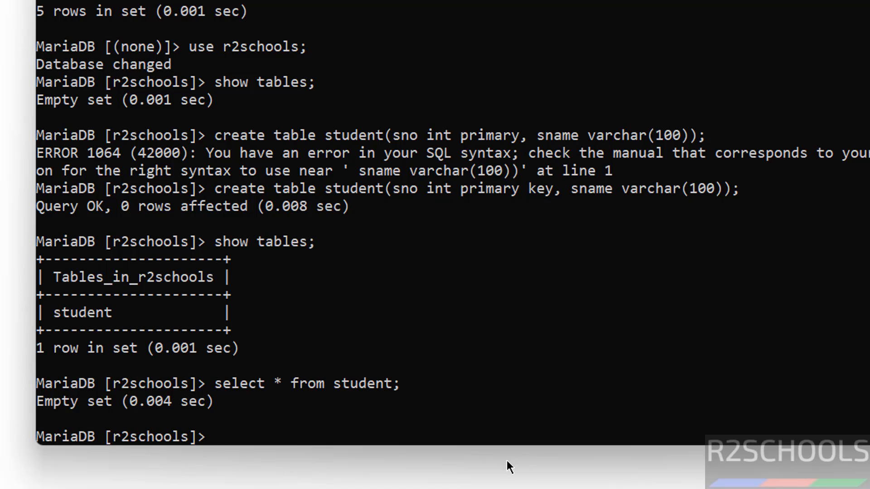
Insert student 100 'Vijay' into the student table.
text(i)
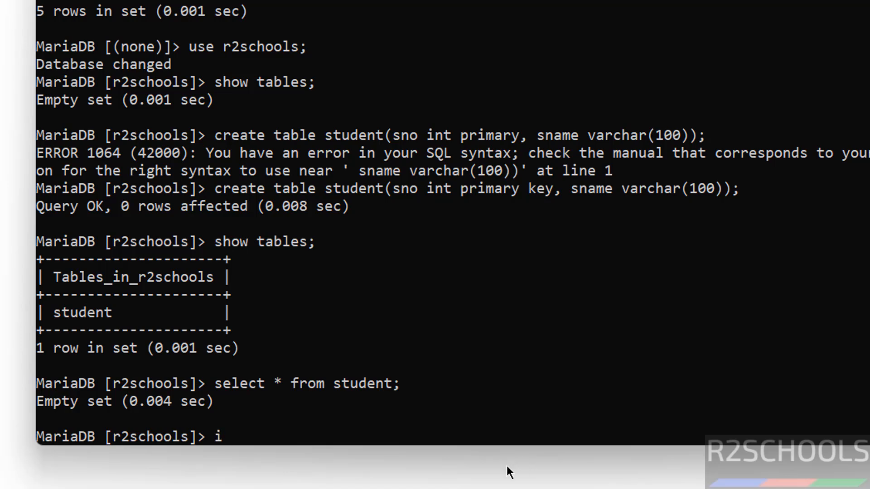
text(nsert)
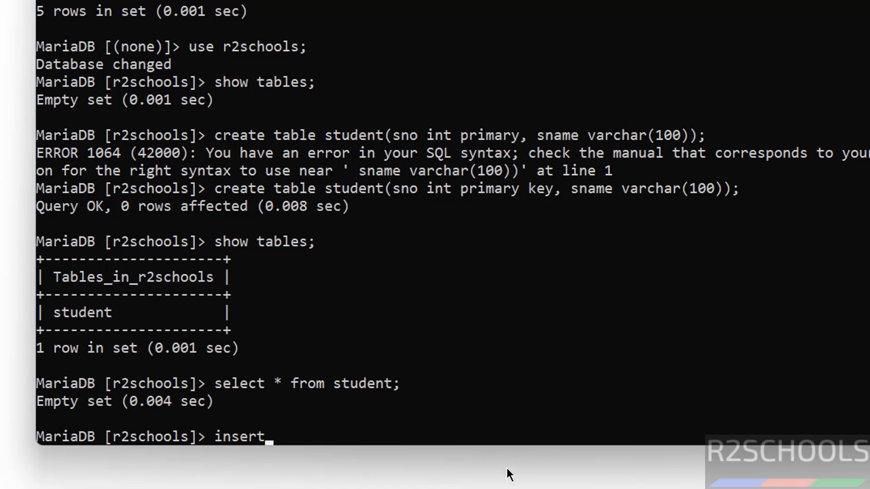
text(into s)
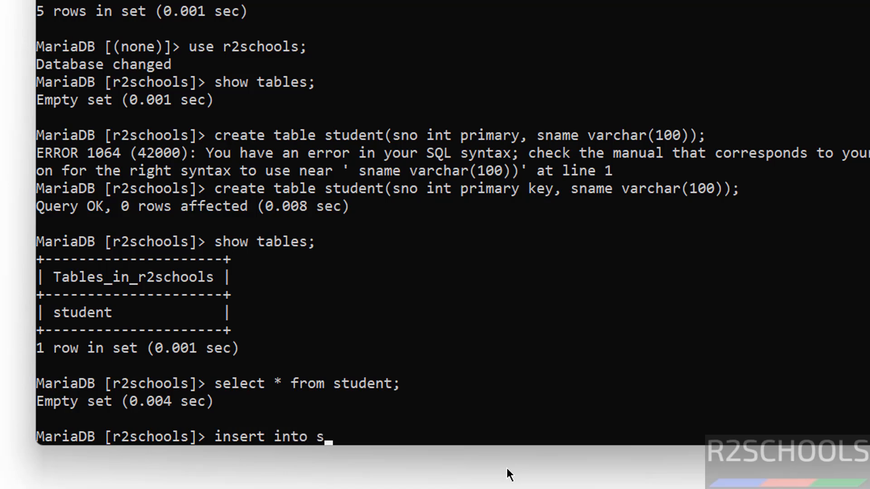
text(tudent vl)
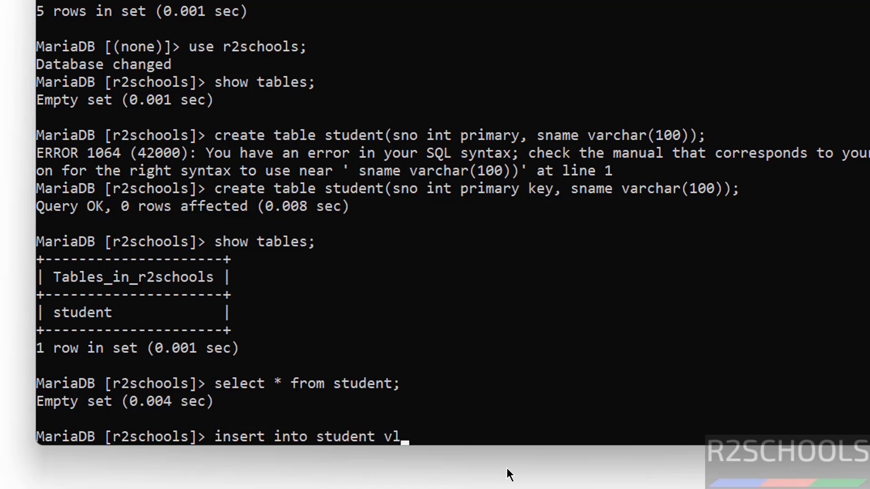
text(alues(10)
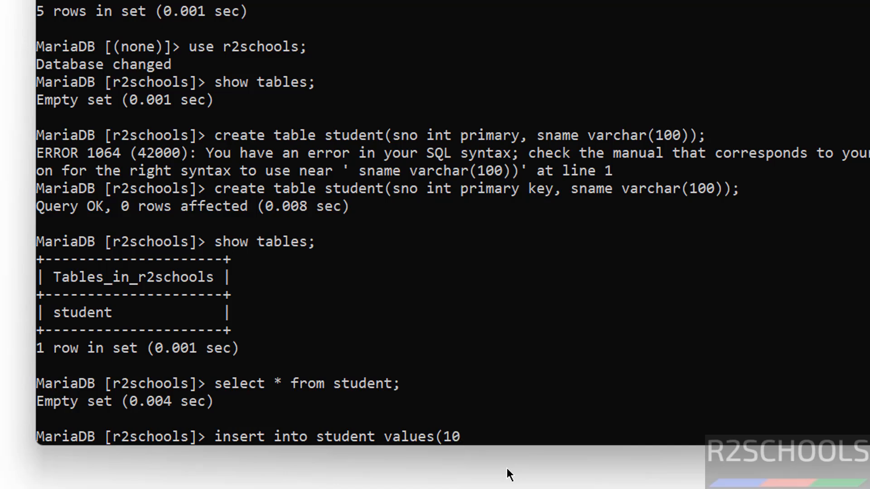
text(0)
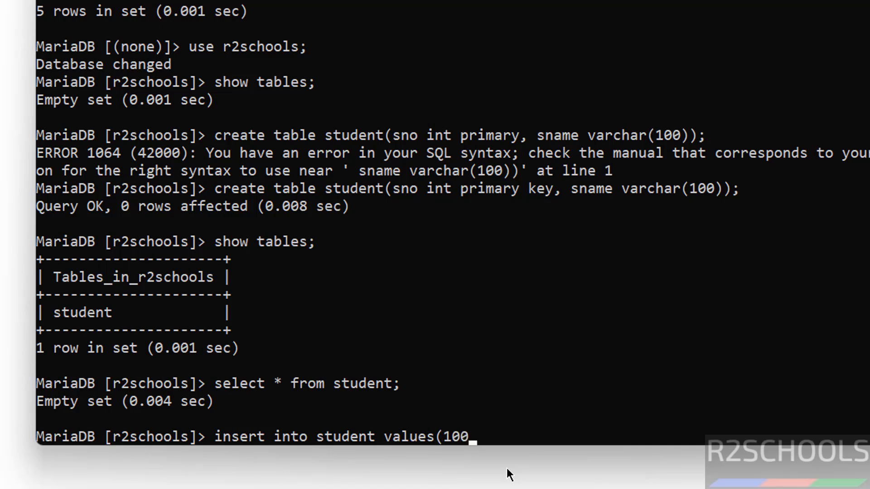
text('Vijay)
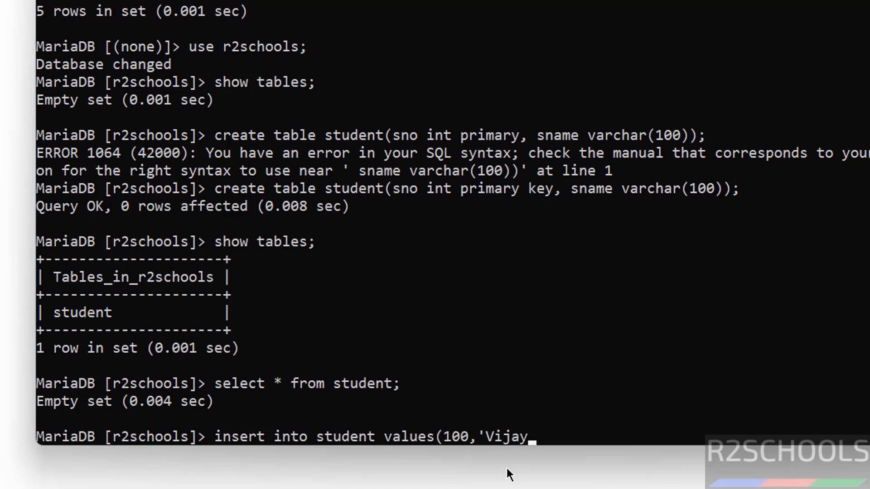
key(Return)
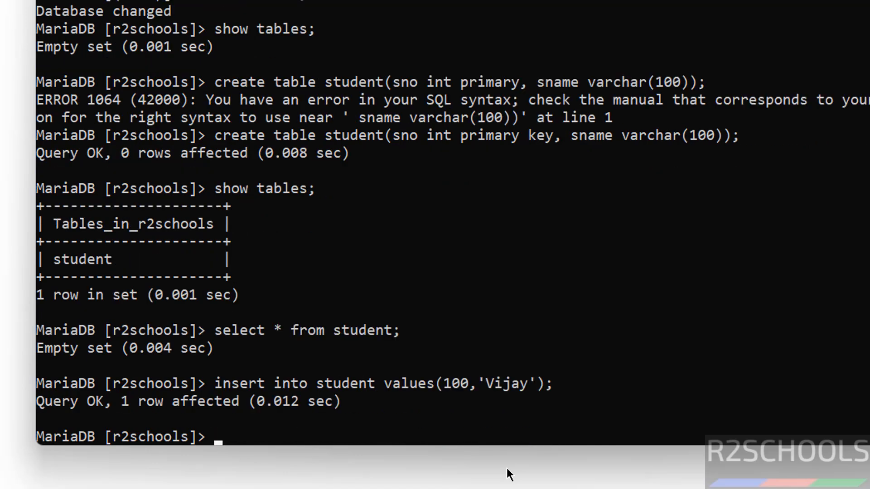
Insert 101 'James' and try 'David' as 101, hitting a duplicate-key error.
text(insert into student values(100,'Vijay');)
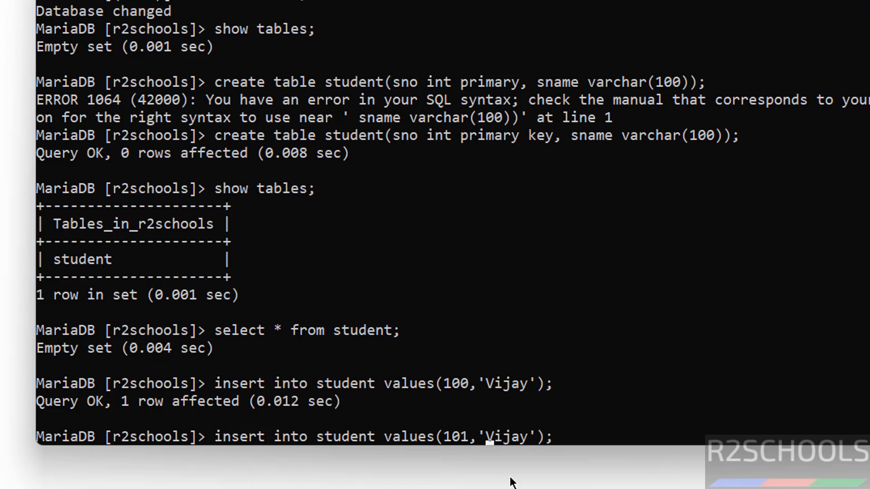
text(James)
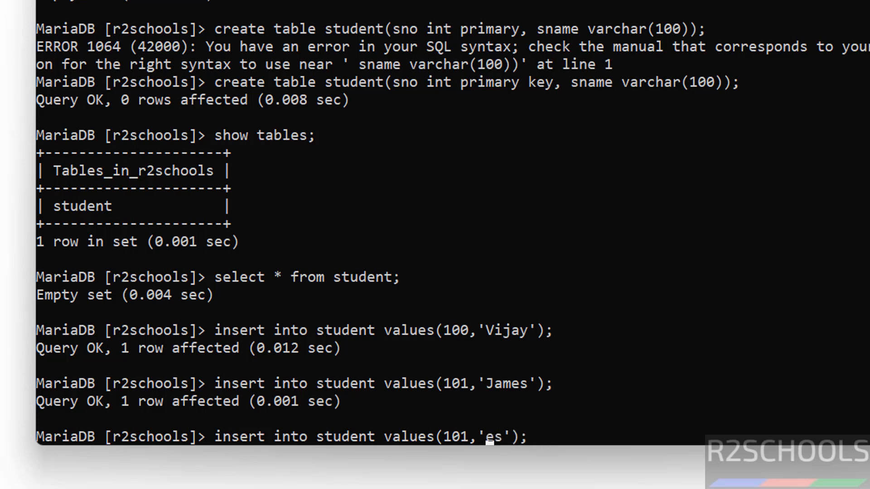
text(David)
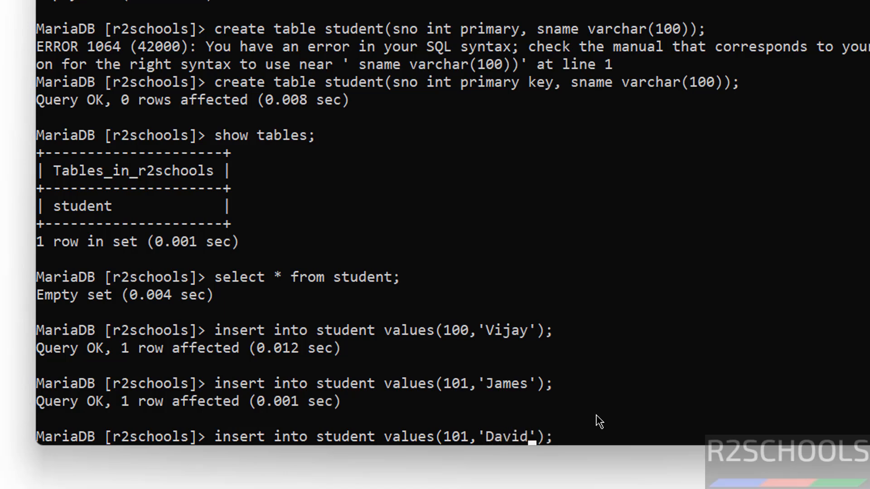
mouse_move(637, 408)
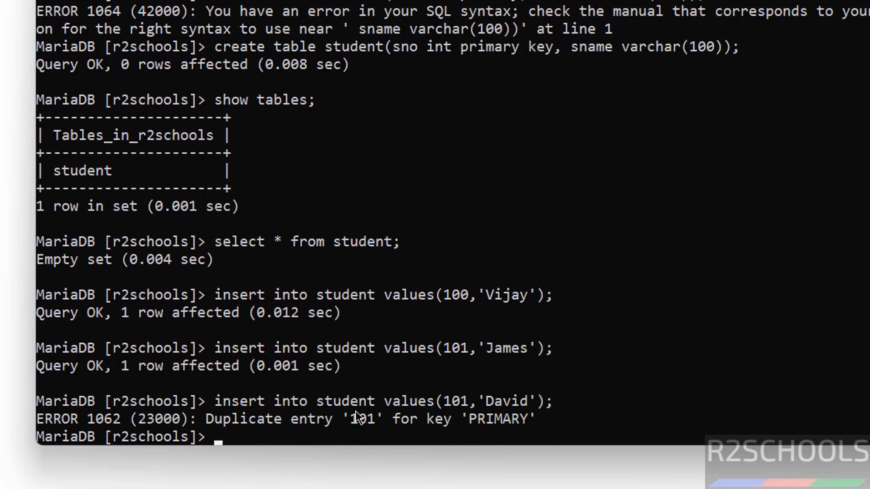
mouse_move(405, 65)
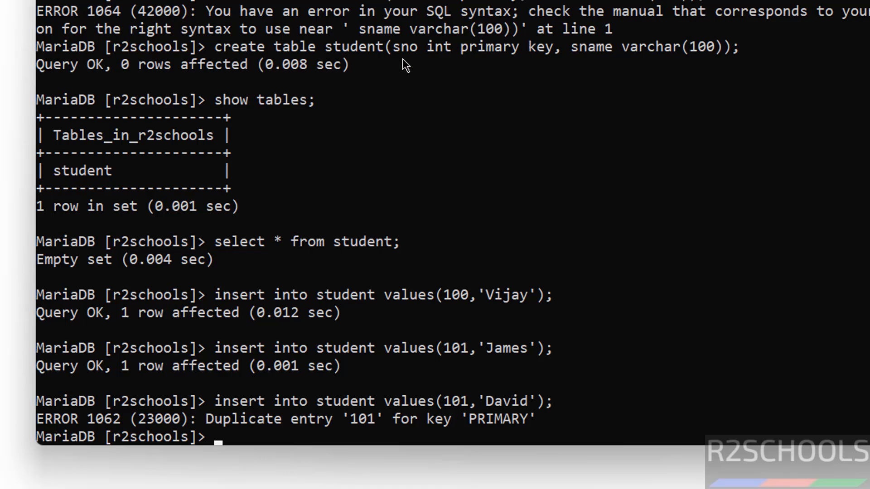
mouse_move(652, 131)
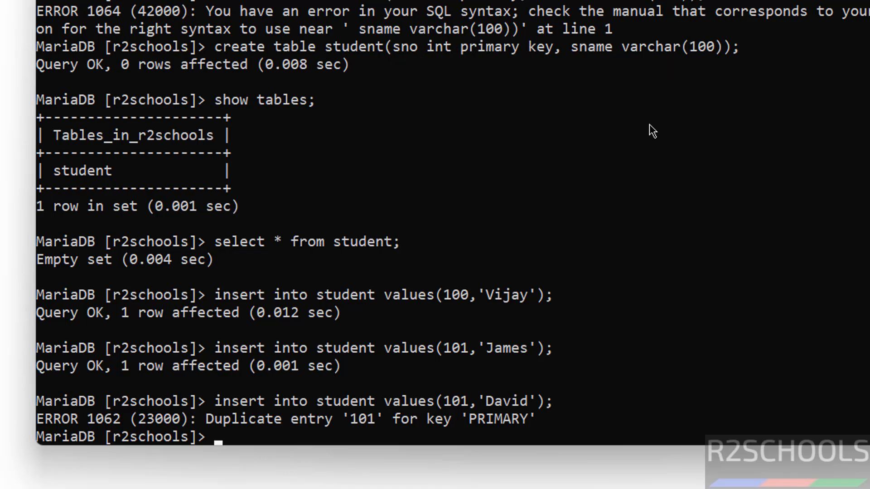
mouse_move(574, 201)
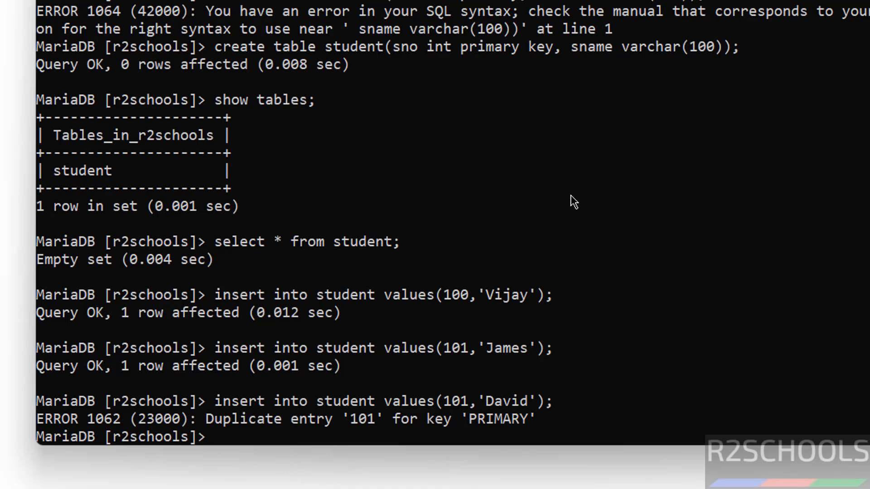
Add David as student 102 and list all student rows.
text(insert into student values(101,'David');)
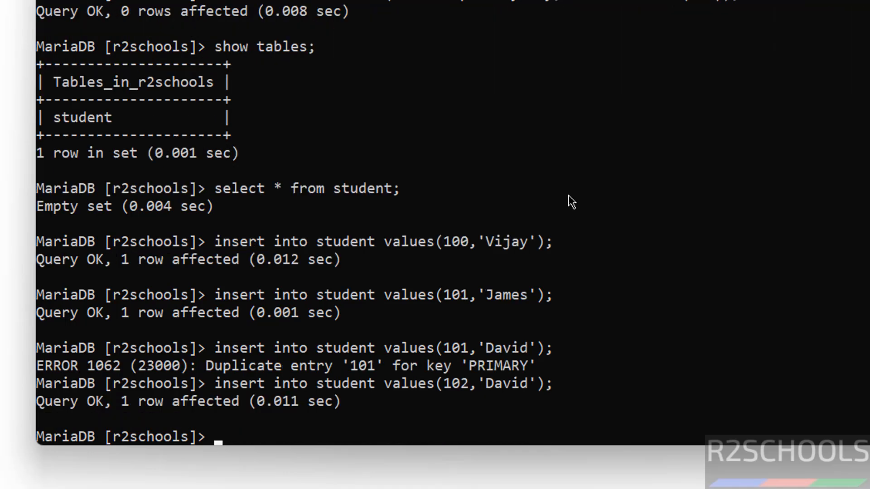
text(select)
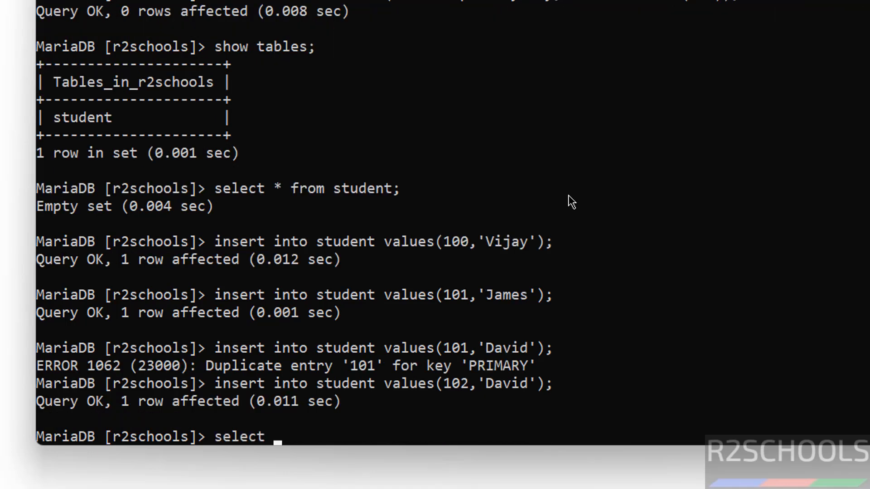
text(* from student)
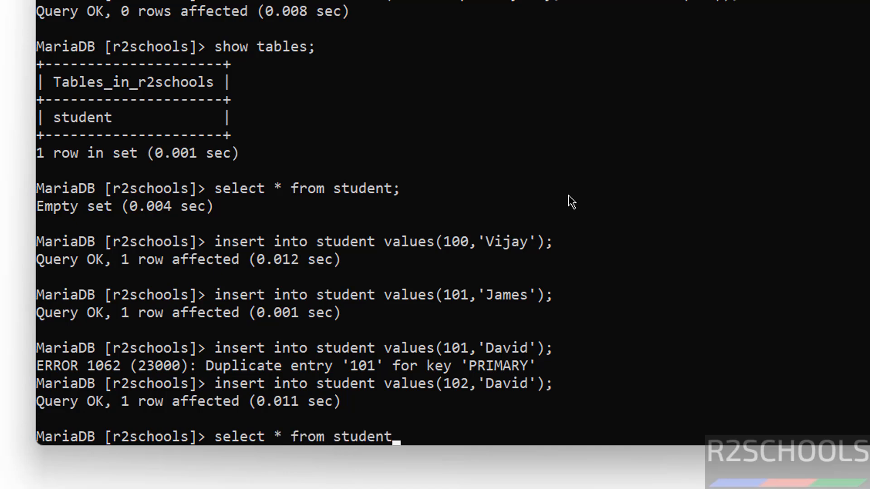
key(Return)
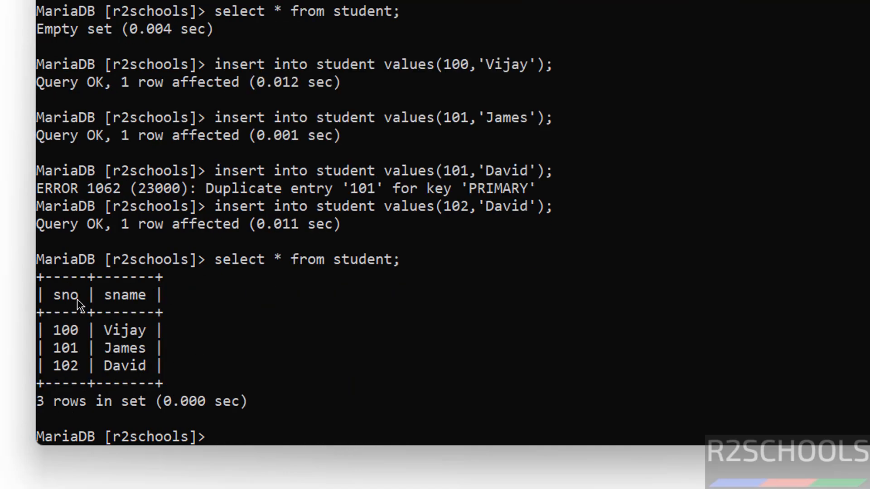
mouse_move(252, 322)
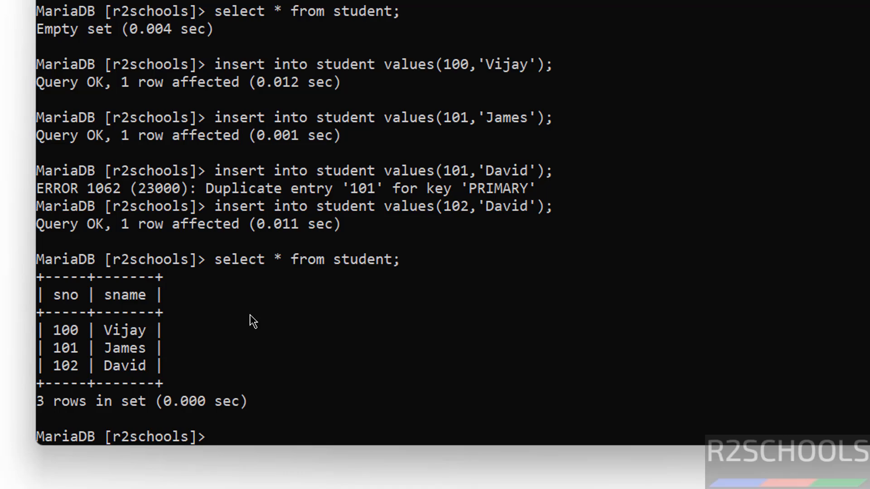
Query sno and sname, then only sname, from the student table.
text(s)
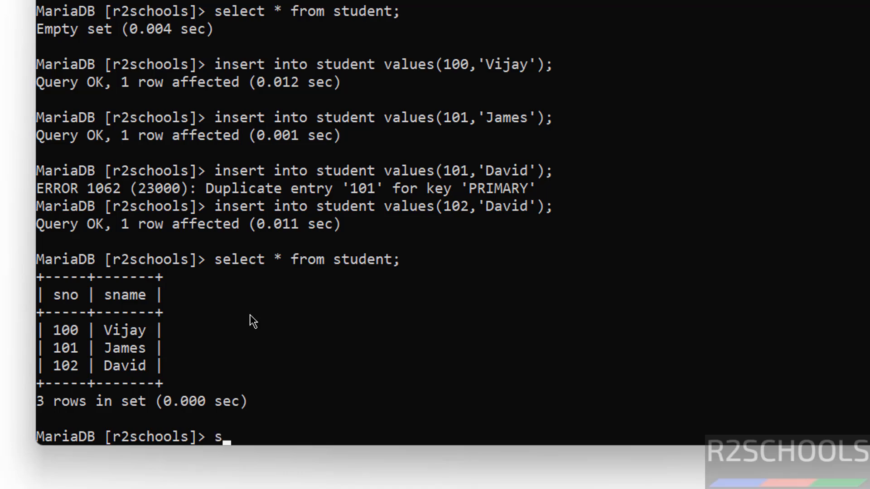
text(elect sn)
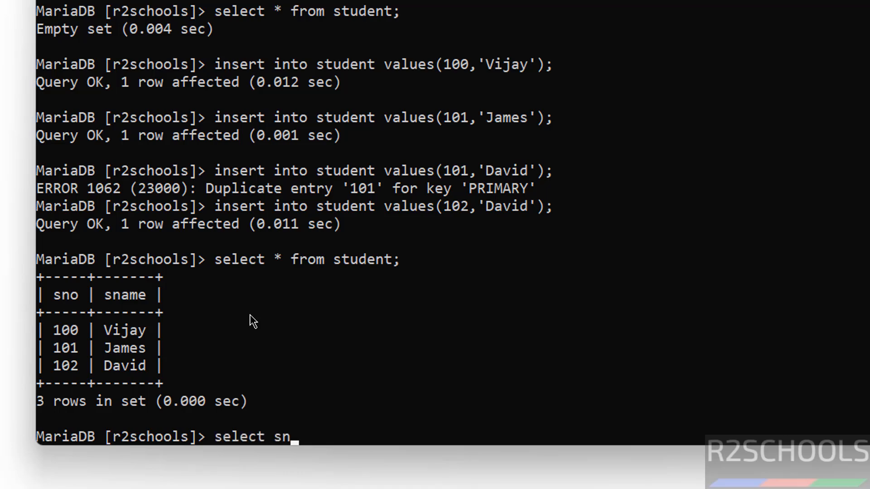
text(o, snam)
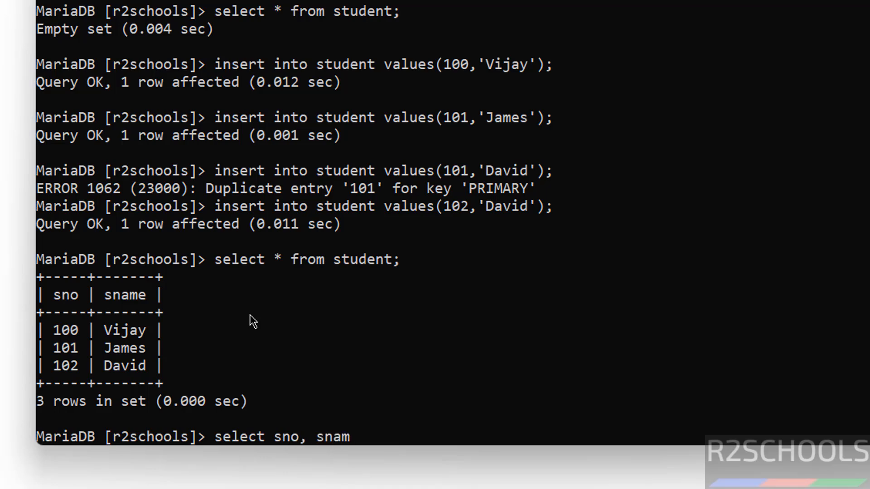
text(e from s)
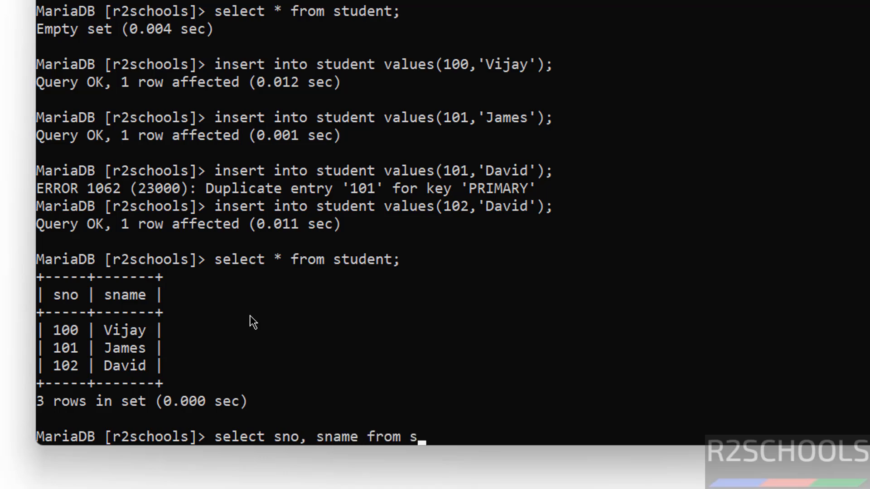
key(Return)
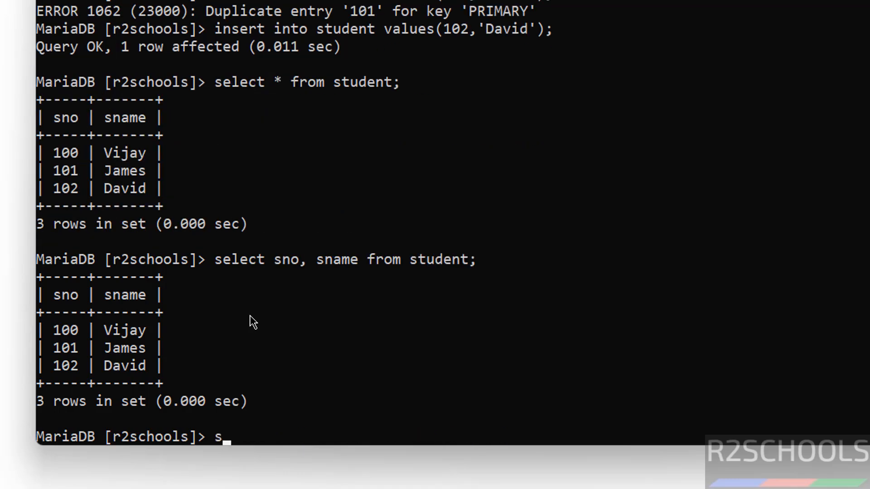
text(elect snam)
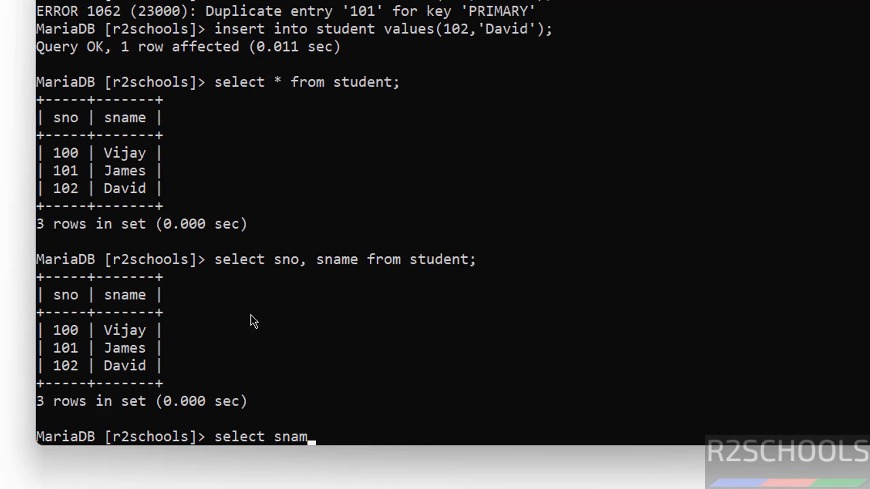
text(e from stud)
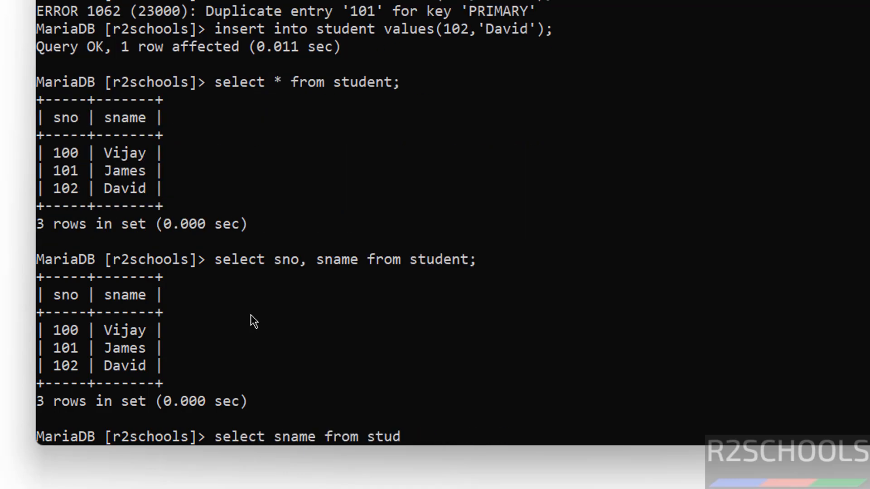
key(Return)
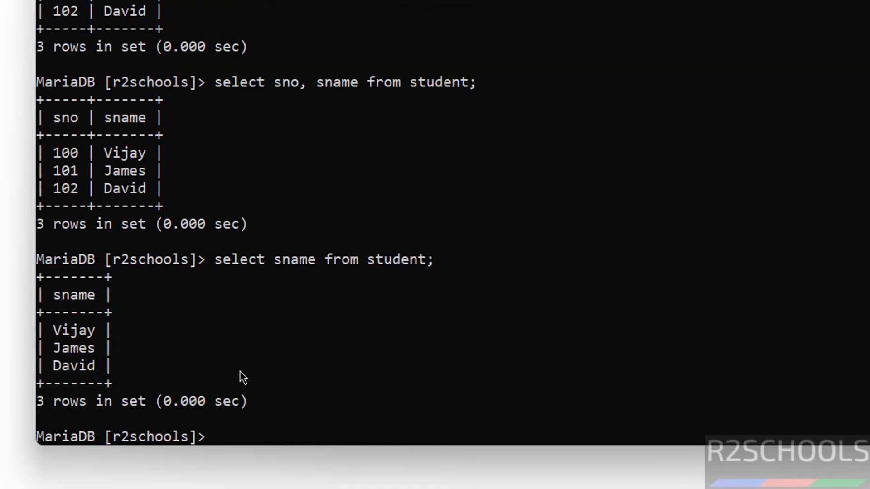
mouse_move(509, 104)
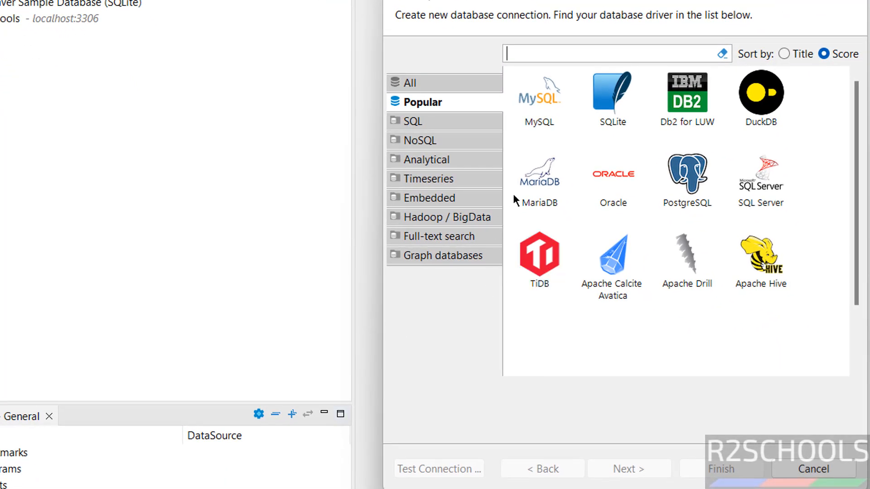
Pick the MariaDB driver and proceed to the connection settings page.
click(539, 178)
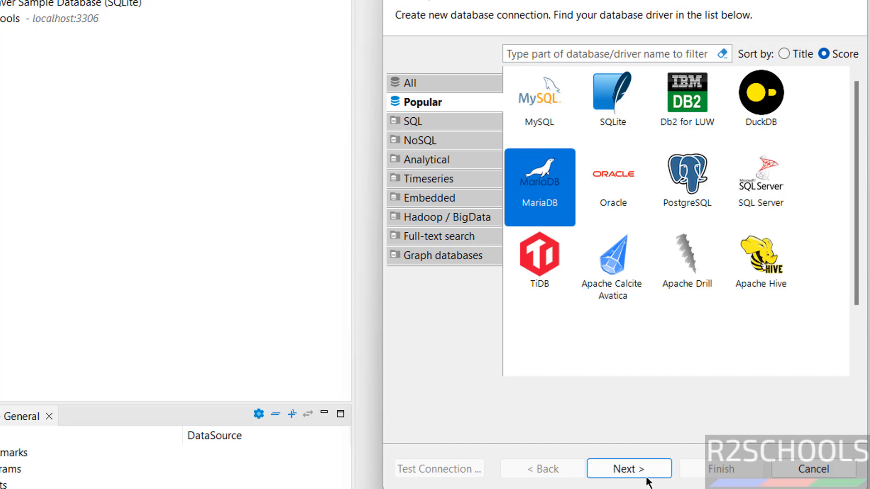
click(628, 469)
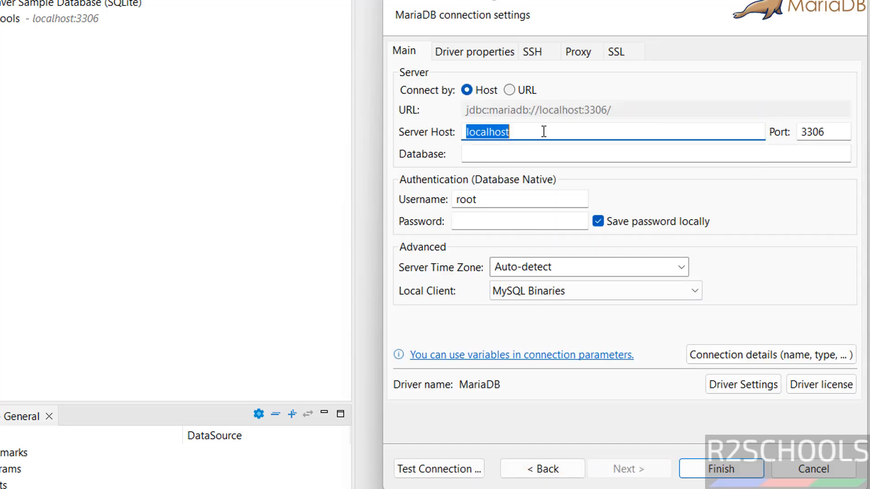
Set database r2schools with the root password and pass Test Connection.
text(r2s)
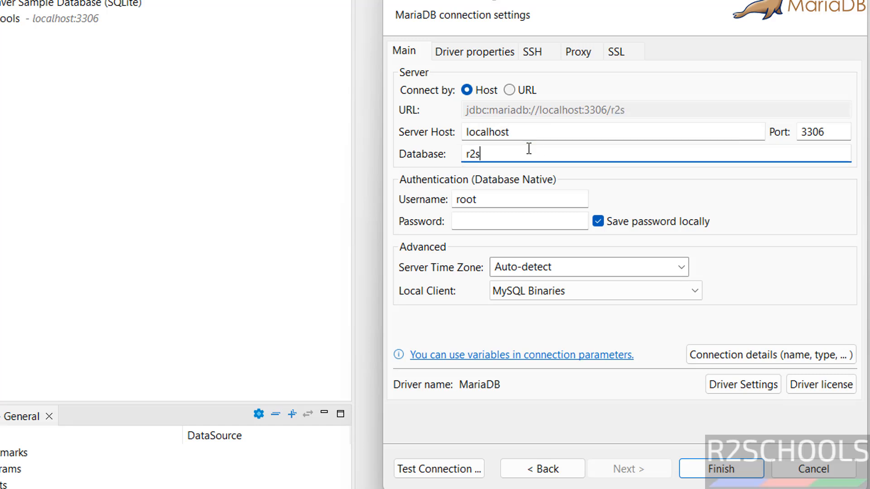
text(chools)
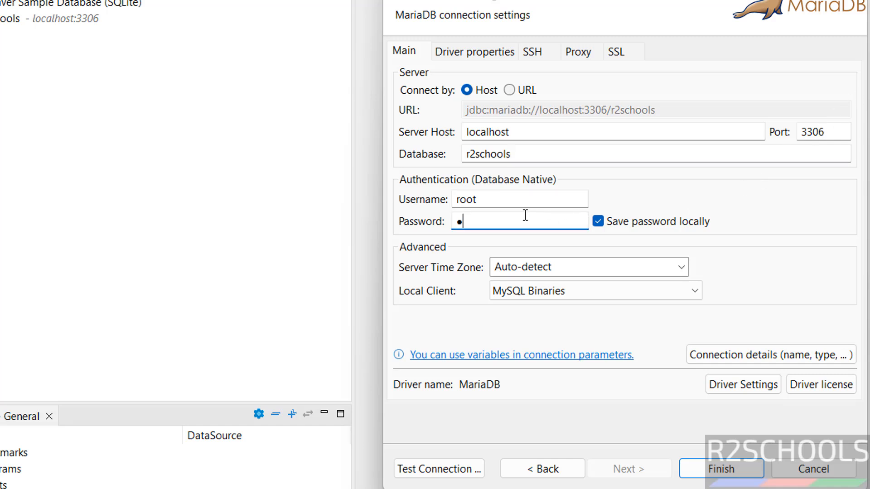
text(password)
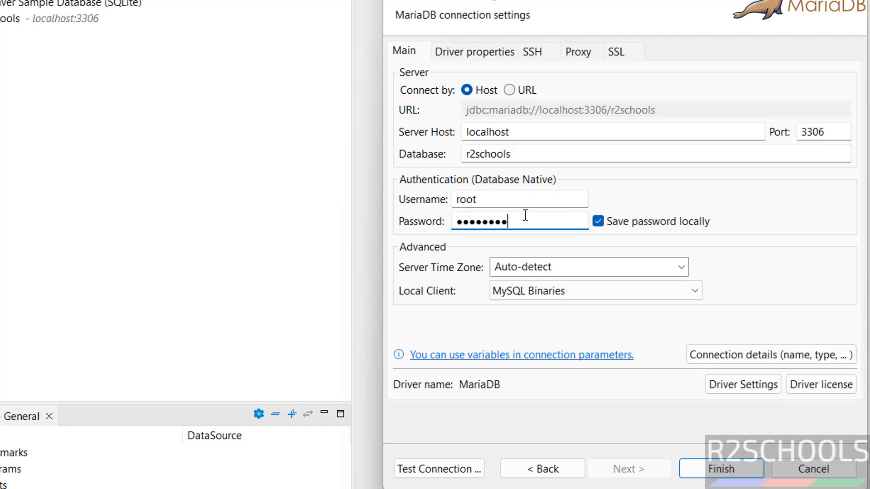
click(438, 469)
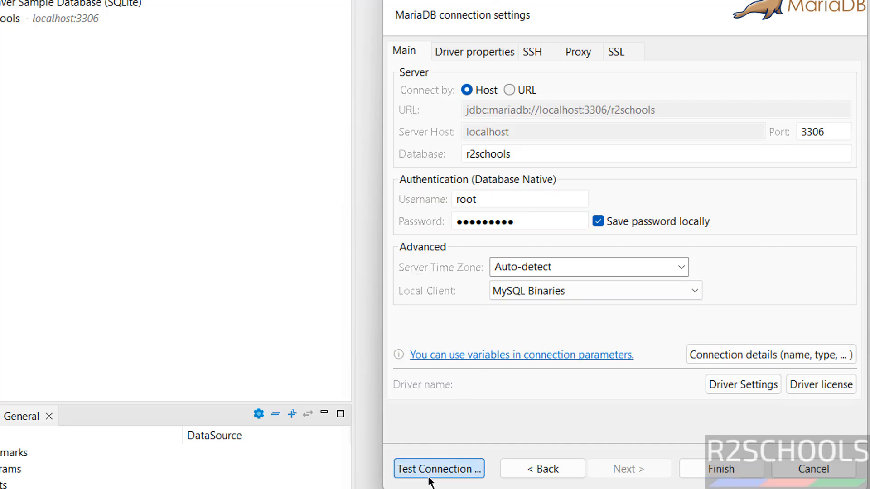
click(438, 470)
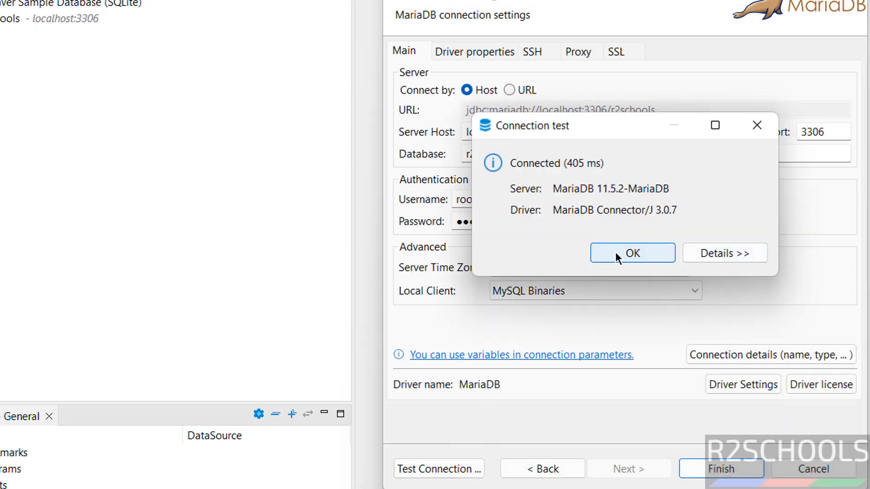
click(633, 252)
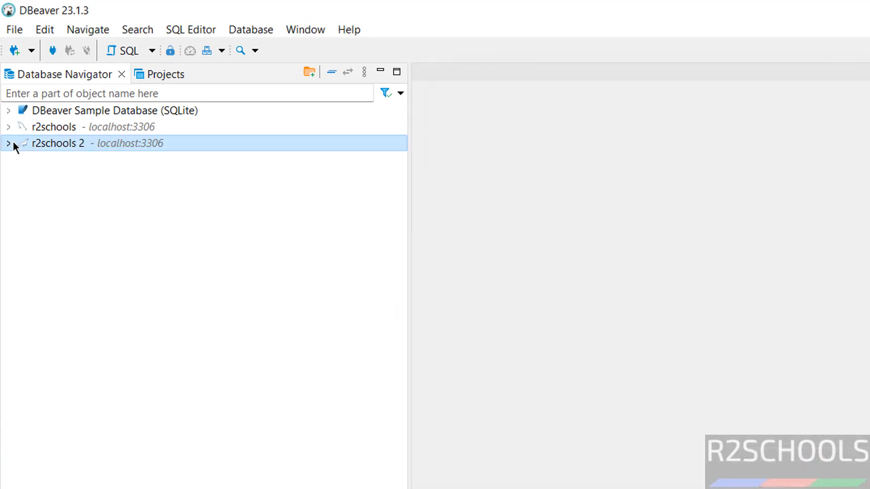
Expand r2schools 2 and open a SQL console on the r2schools database.
click(8, 143)
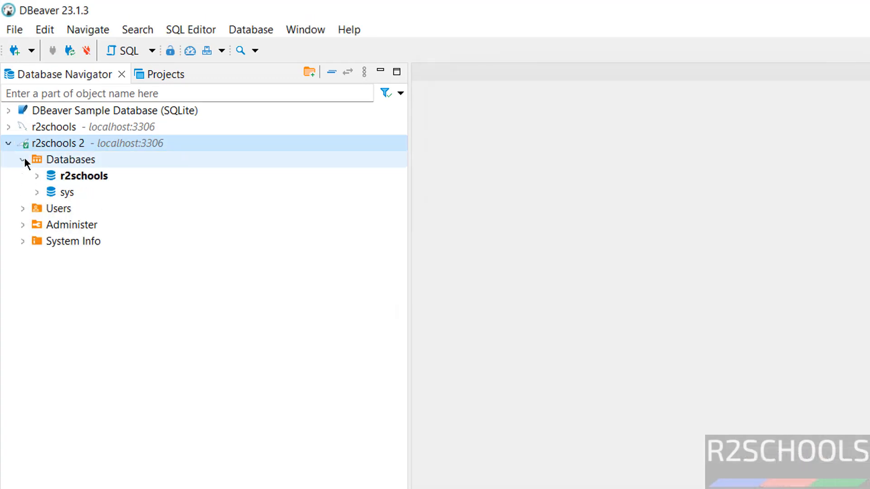
click(86, 176)
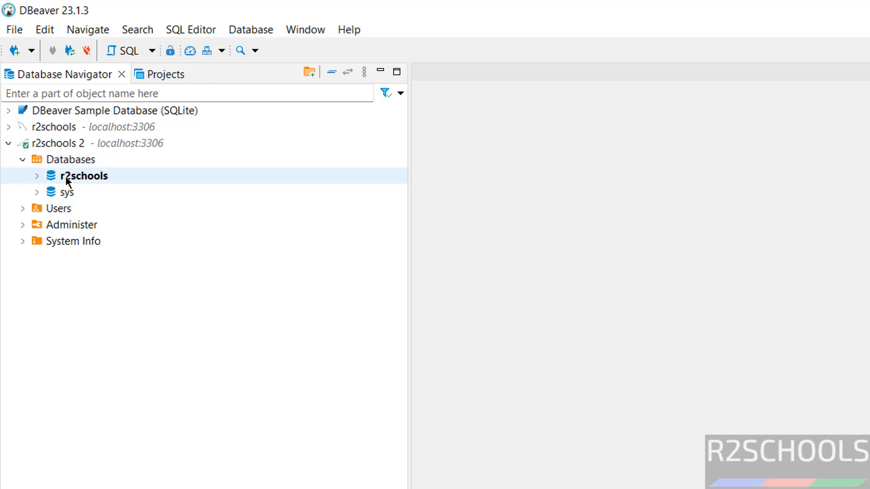
right_click(87, 176)
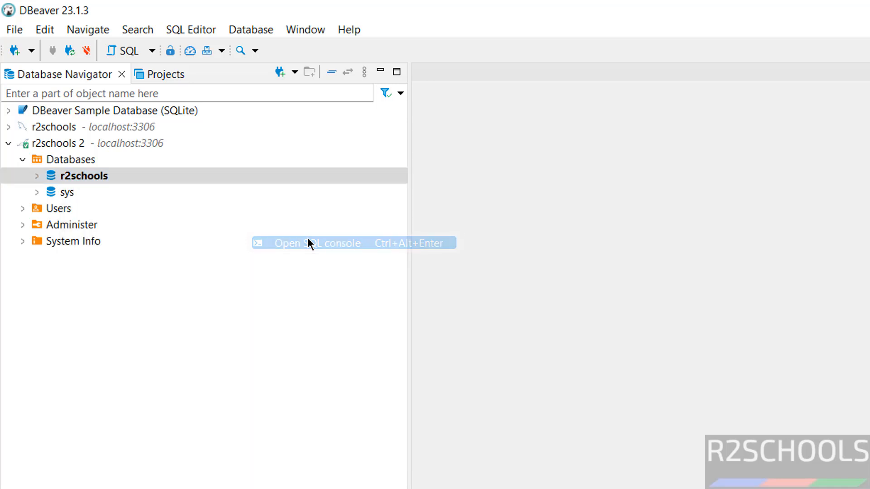
click(318, 243)
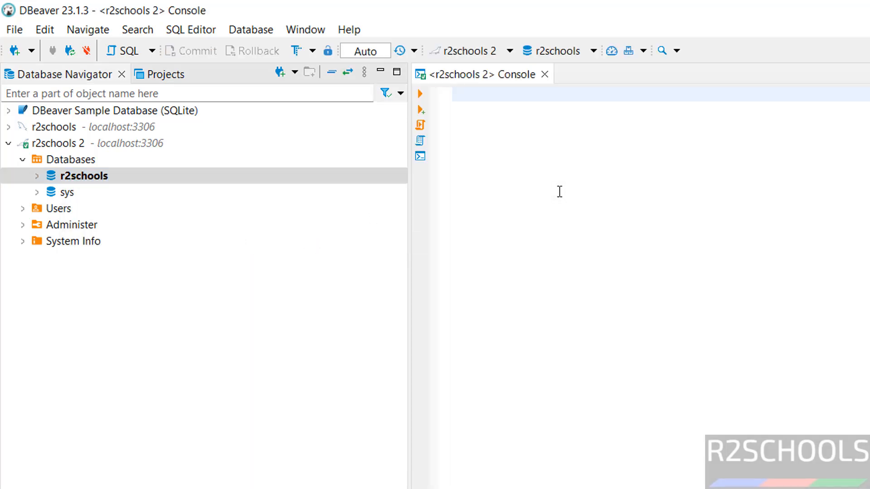
Run 'select * from student' in the console, then show the connection's users.
text(seelct * f)
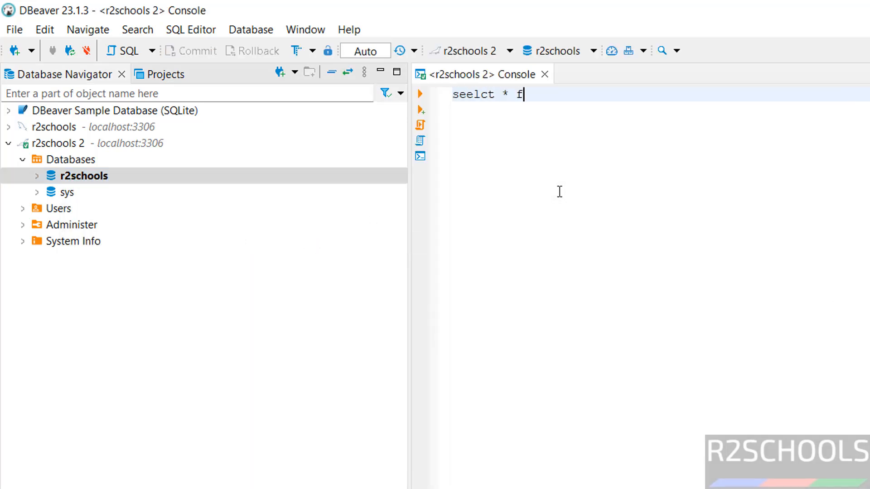
text(rom student;)
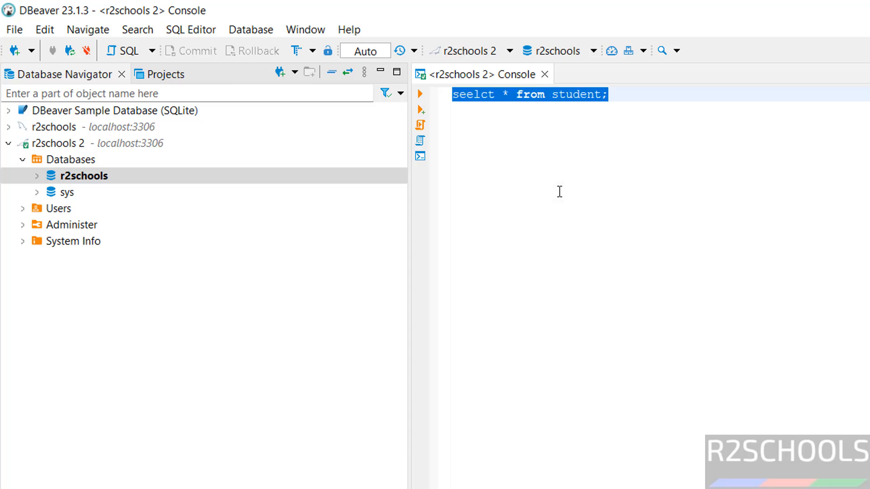
mouse_move(437, 139)
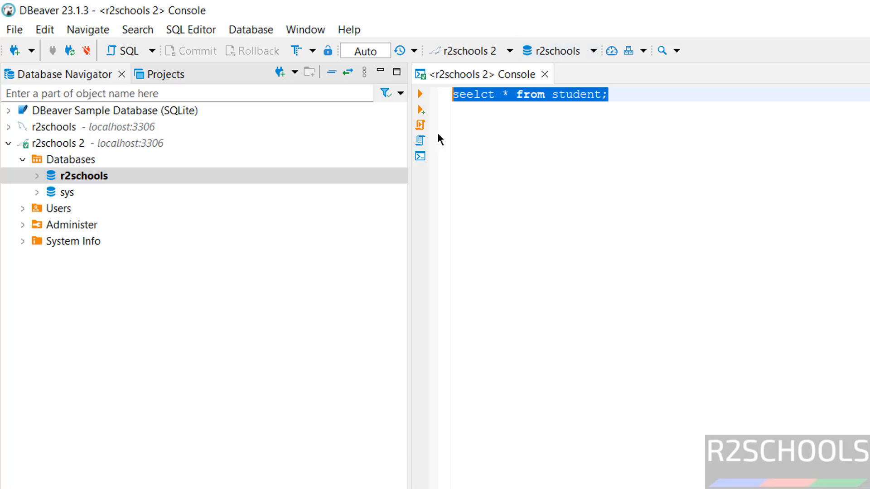
click(420, 93)
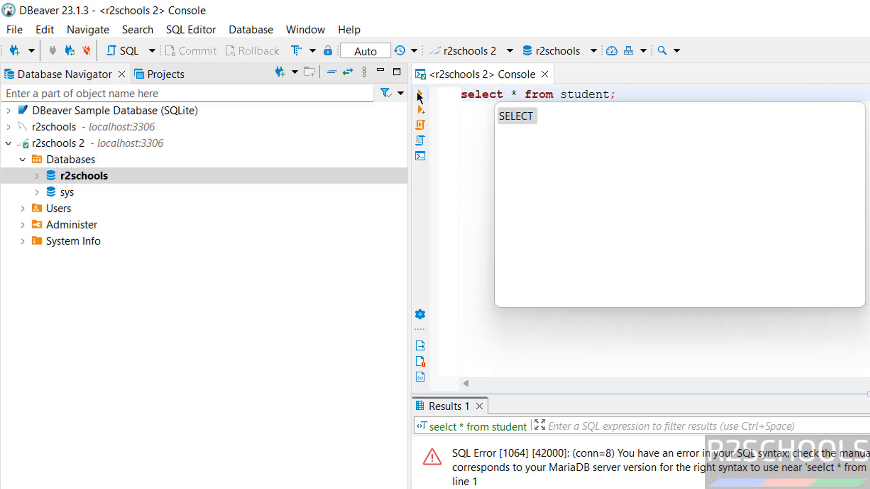
click(420, 94)
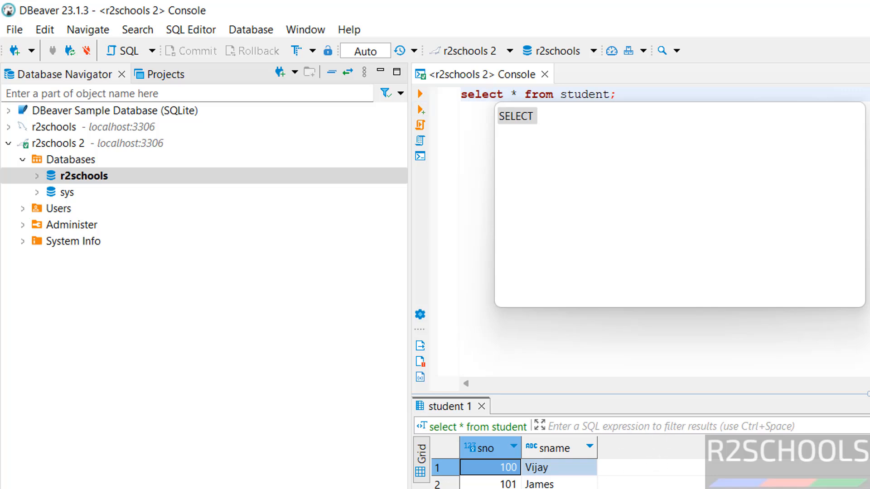
mouse_move(62, 208)
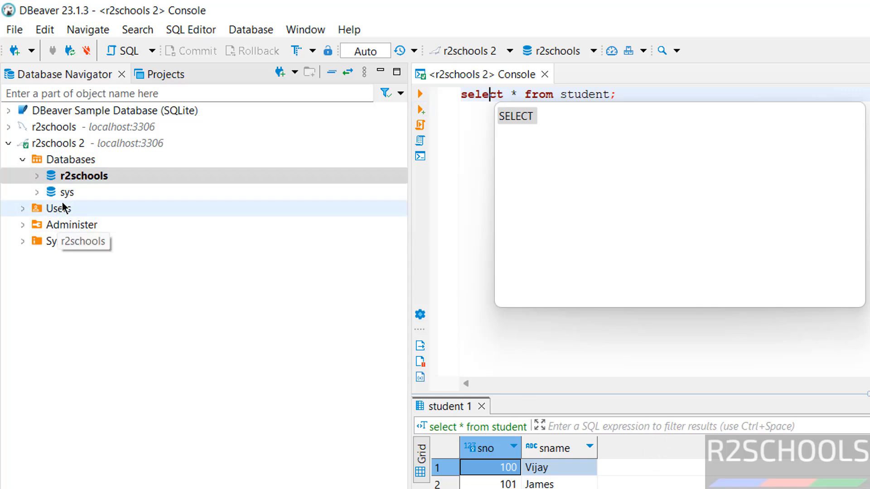
click(23, 208)
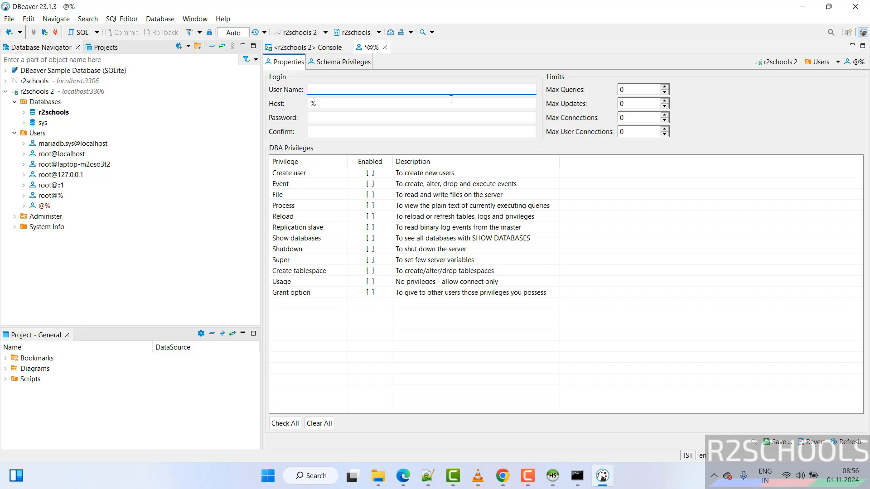
Save and persist new user r2admin at host '%', leaving Create user ungranted.
text(r2admin)
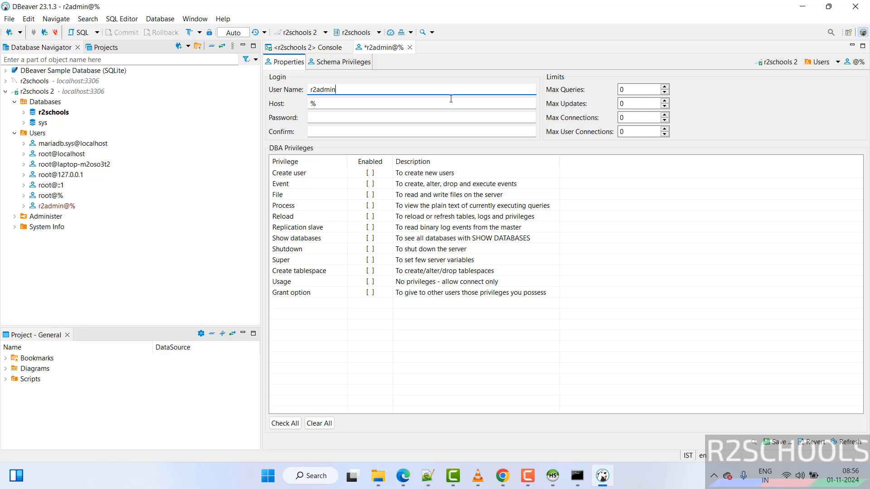
click(371, 172)
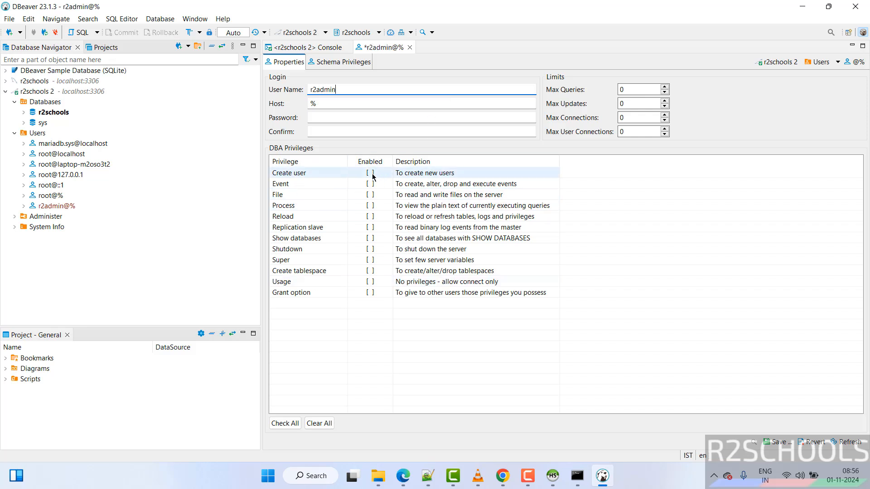
click(371, 173)
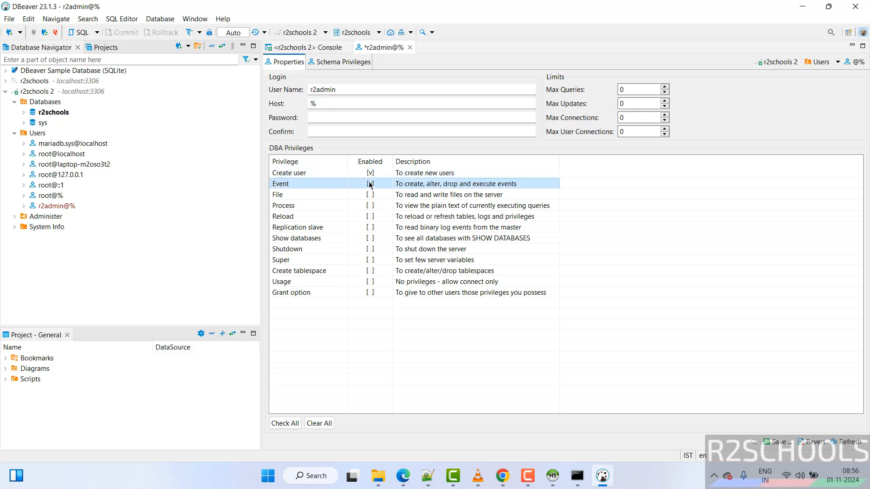
click(370, 172)
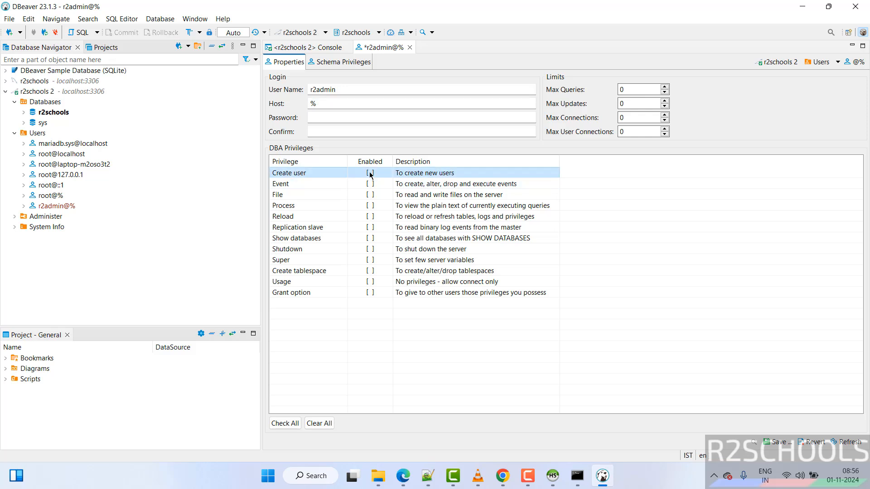
click(777, 442)
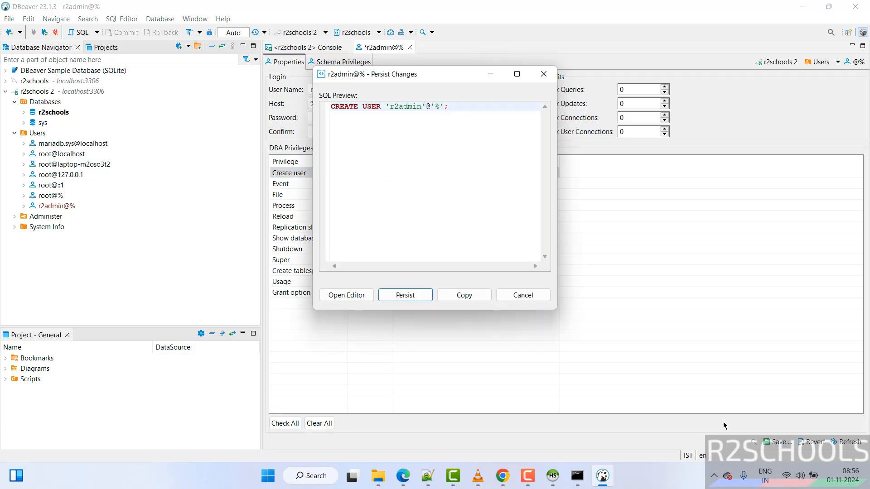
click(405, 294)
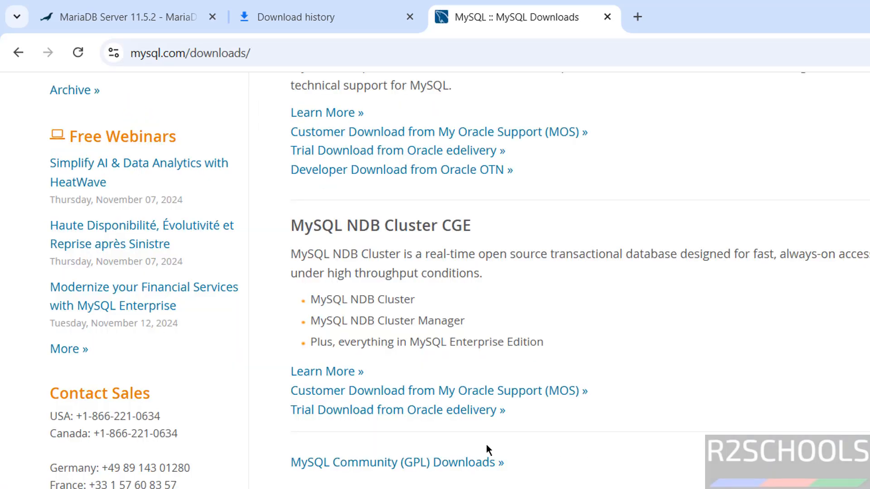
Go to MySQL Community (GPL) Downloads and open the MySQL Workbench page.
click(396, 462)
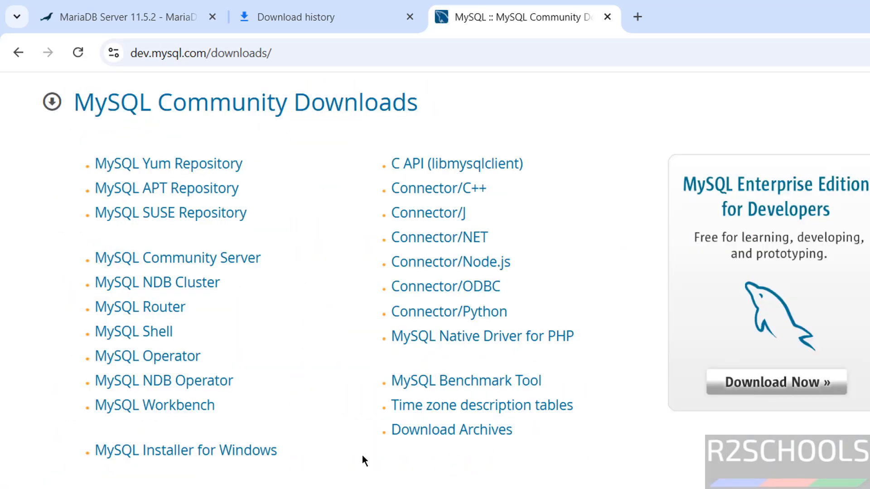
click(154, 406)
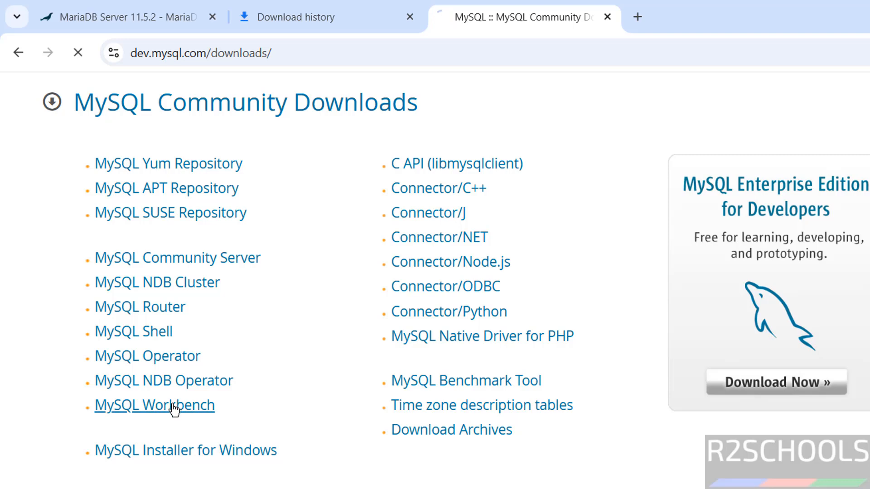
click(154, 405)
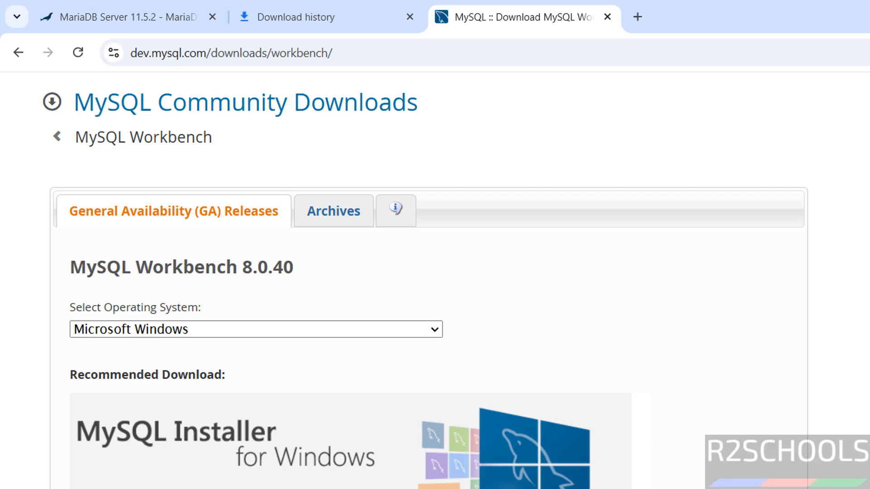
mouse_move(15, 168)
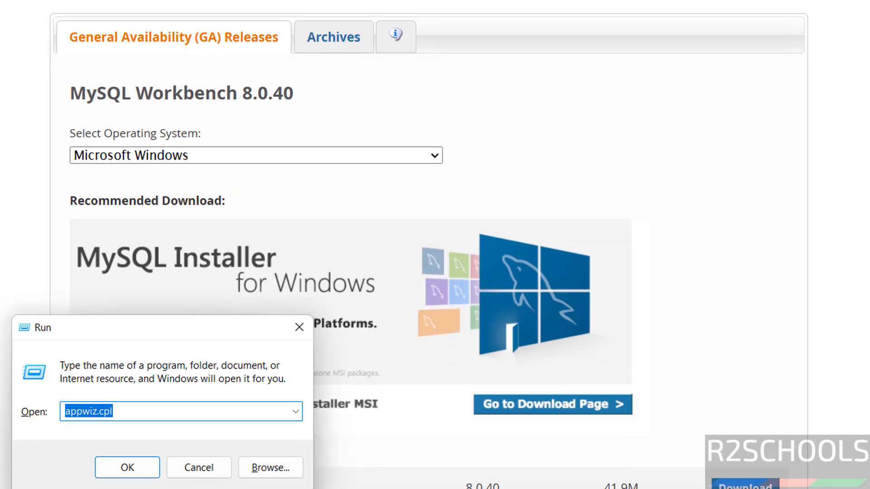
Run 'services', then inspect the MariaDB service's actions and confirm it is running.
text(services)
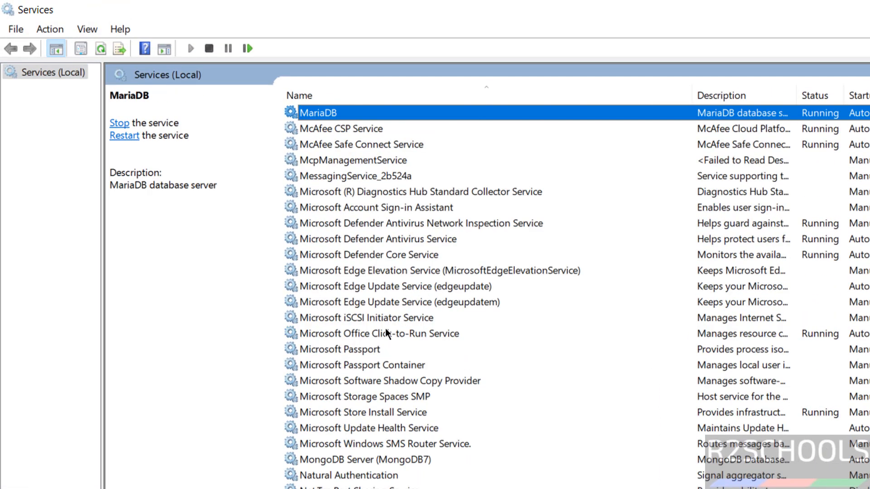
mouse_move(323, 122)
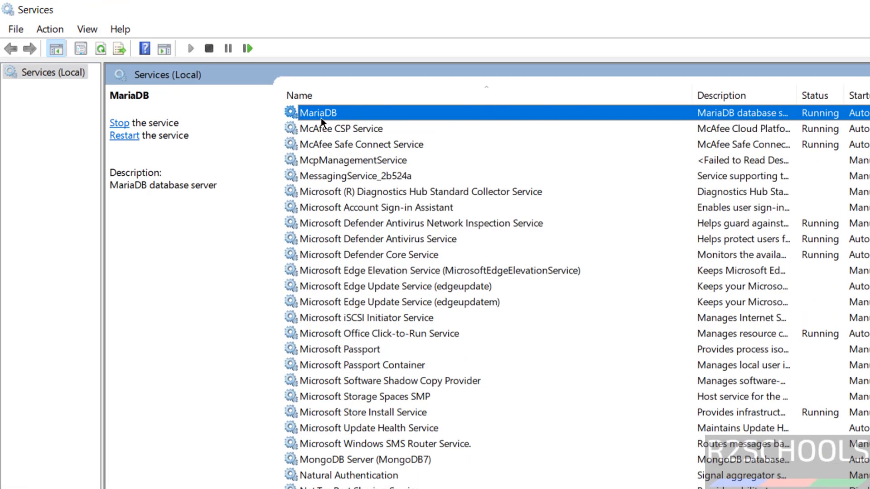
right_click(318, 112)
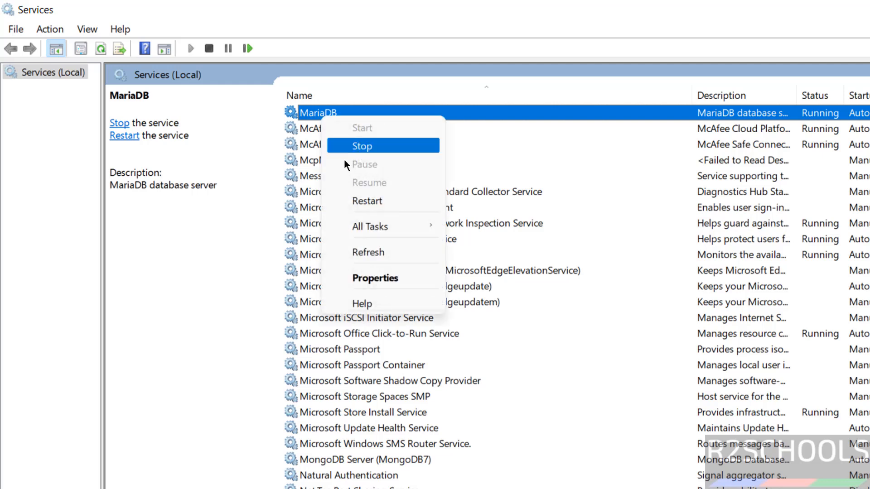
mouse_move(369, 164)
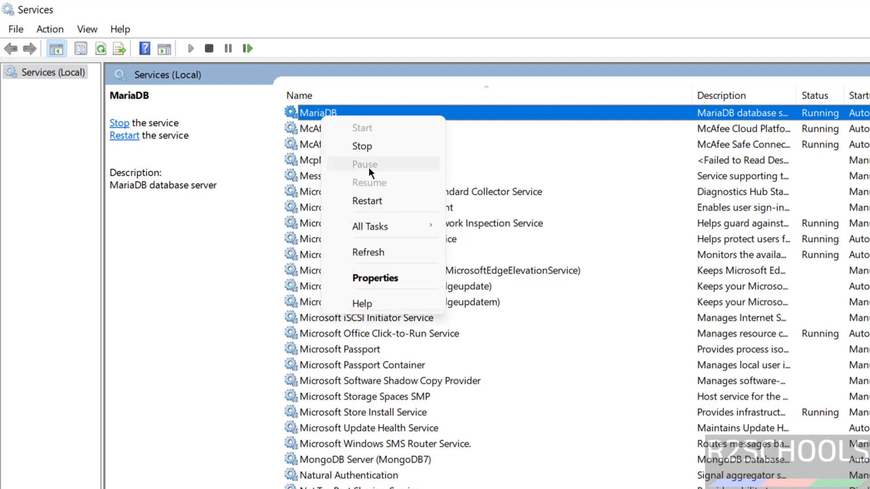
mouse_move(367, 201)
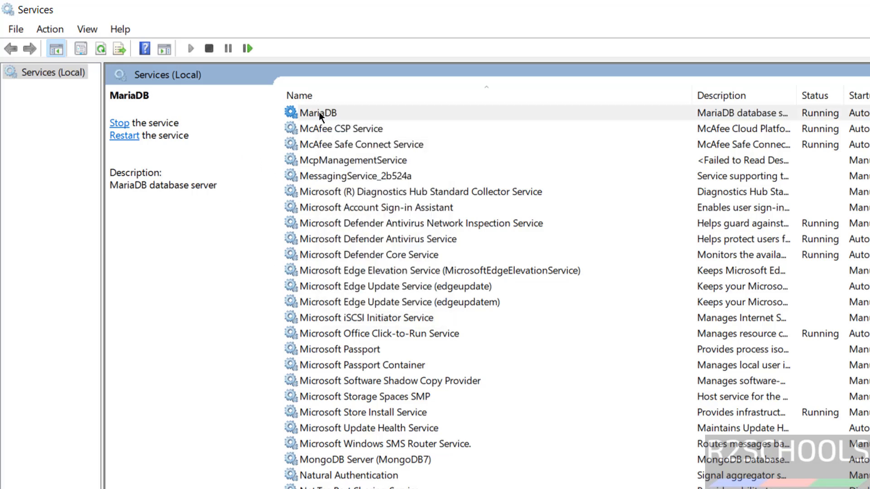
click(317, 113)
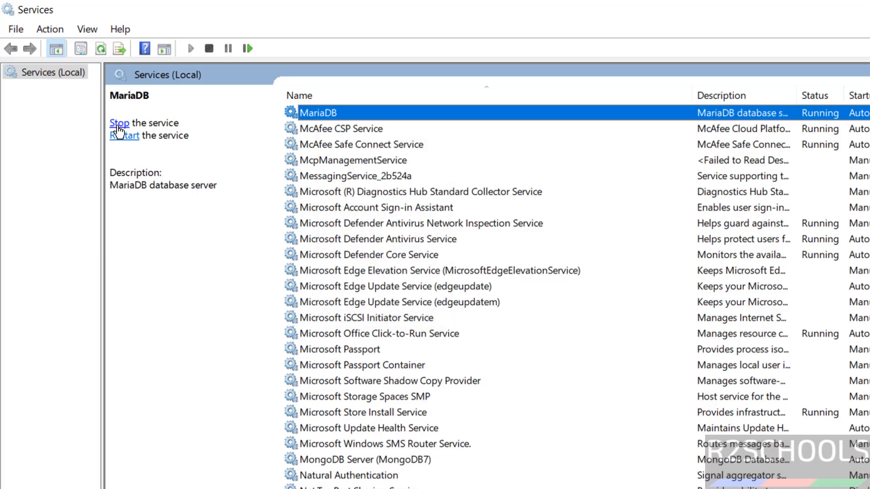
mouse_move(225, 59)
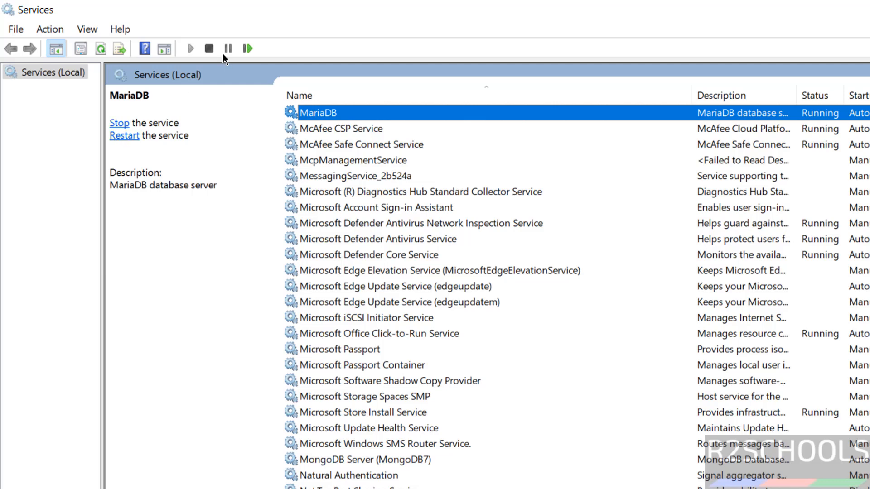
mouse_move(210, 49)
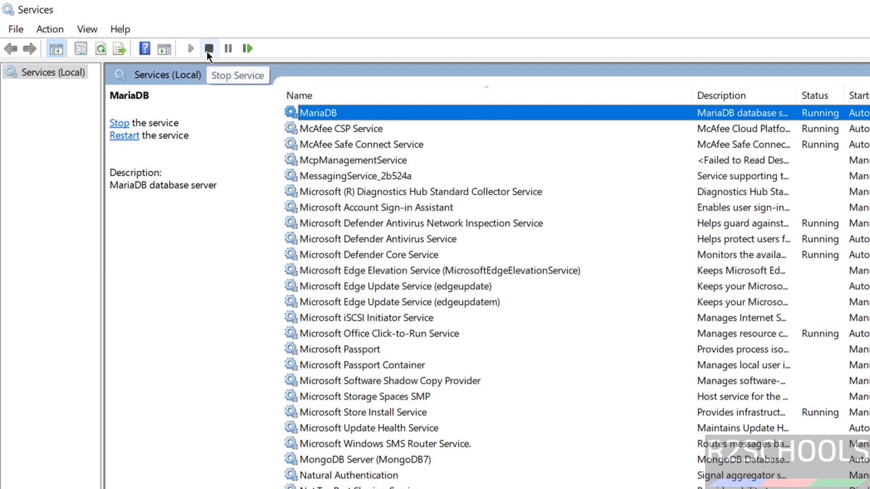
mouse_move(254, 52)
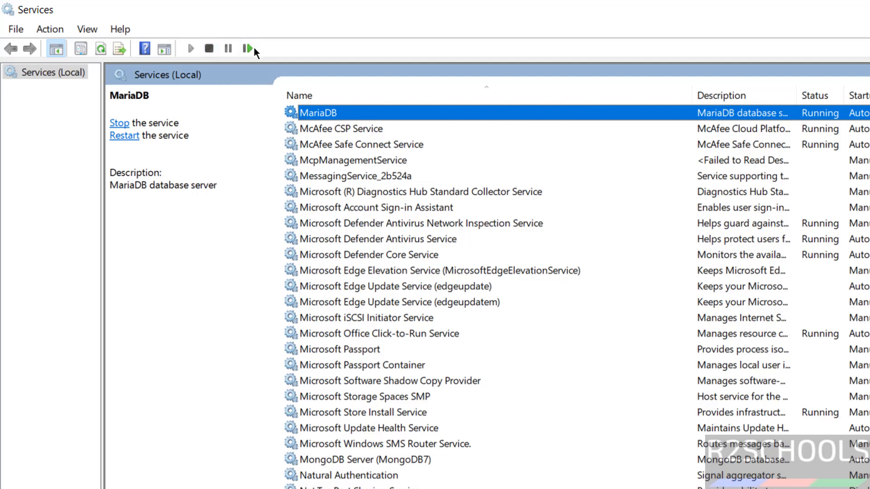
click(390, 380)
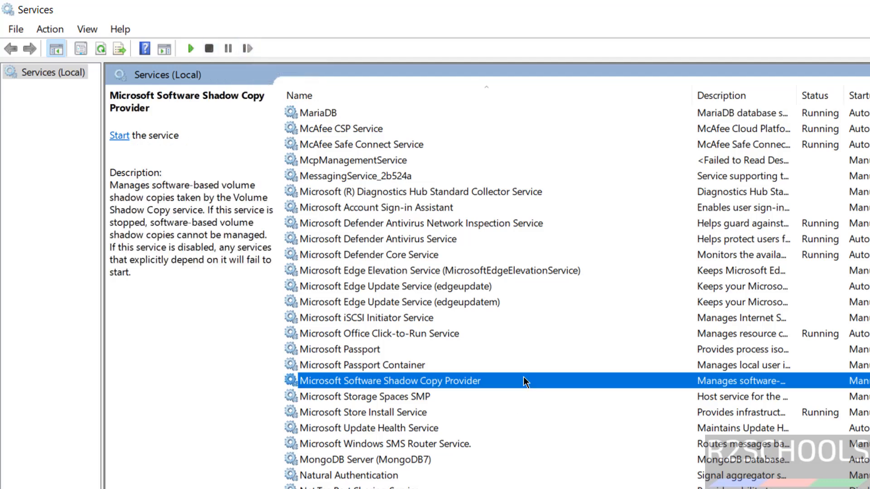